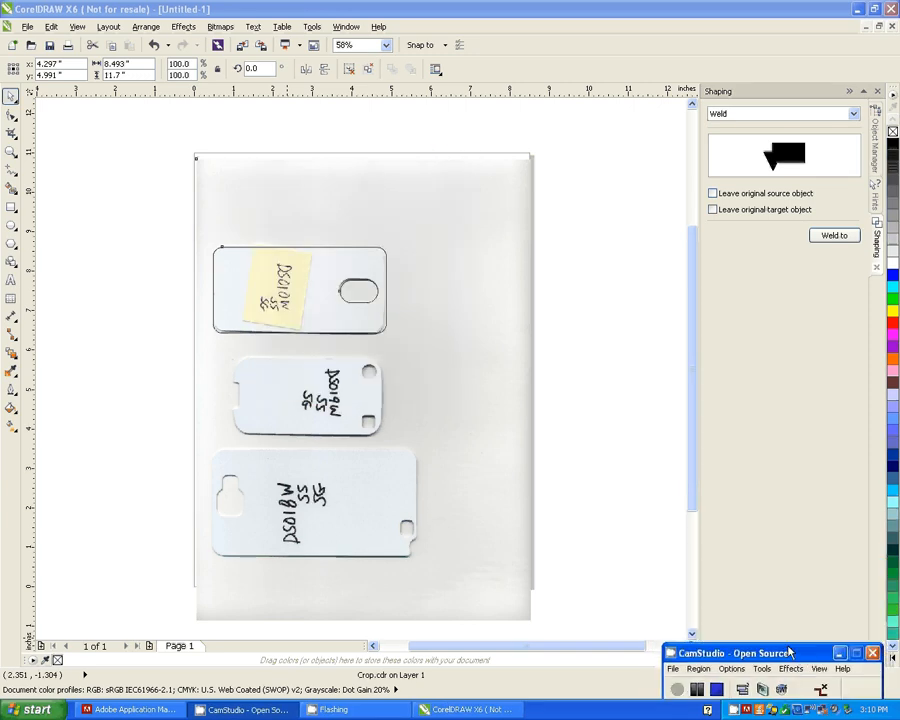
mouse_move(760, 640)
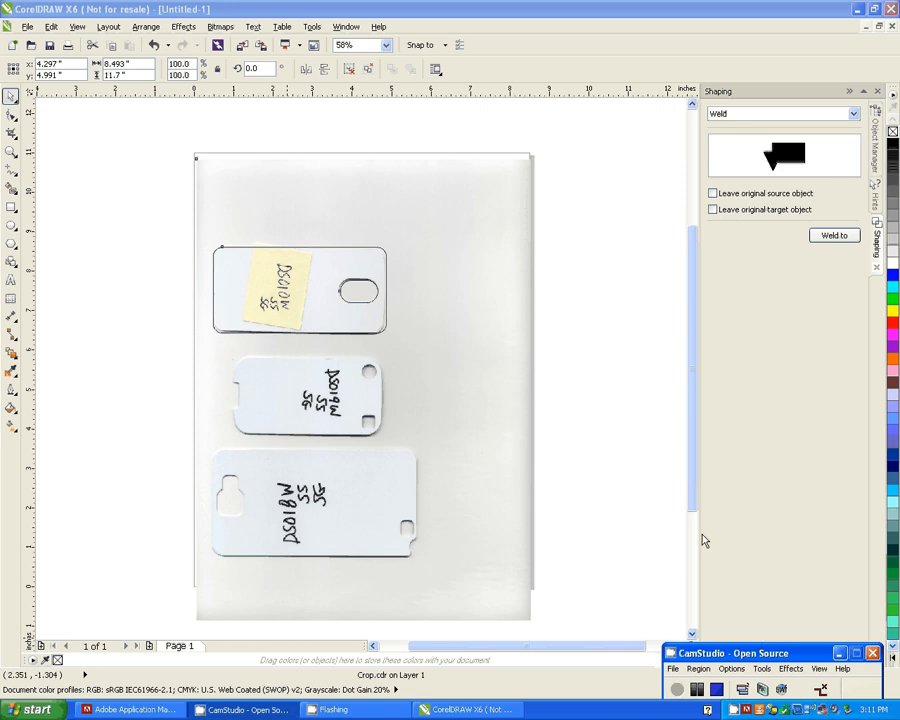
mouse_move(264, 189)
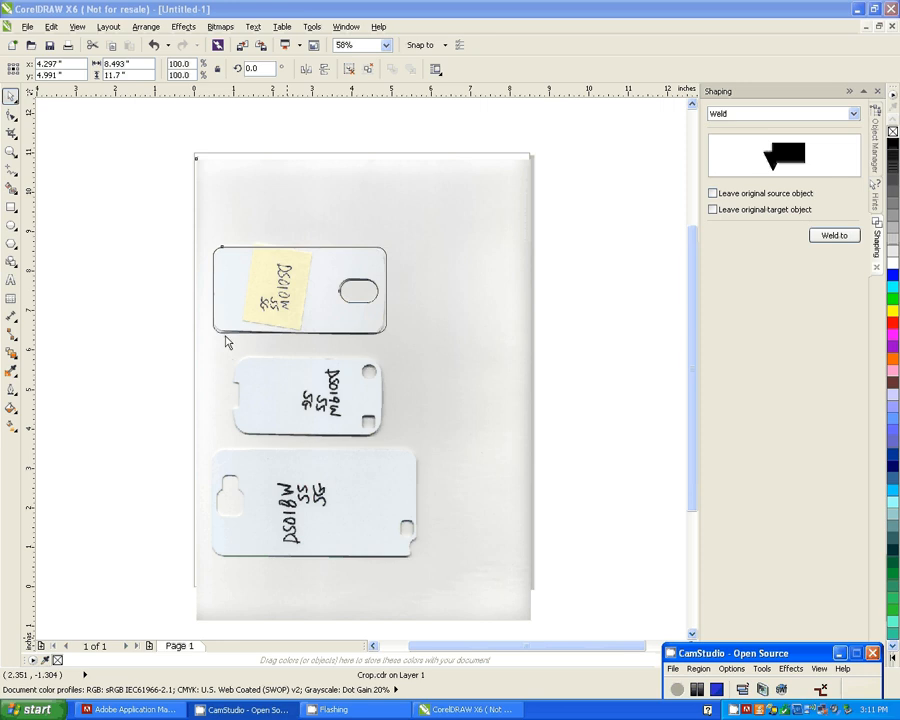
mouse_move(347, 400)
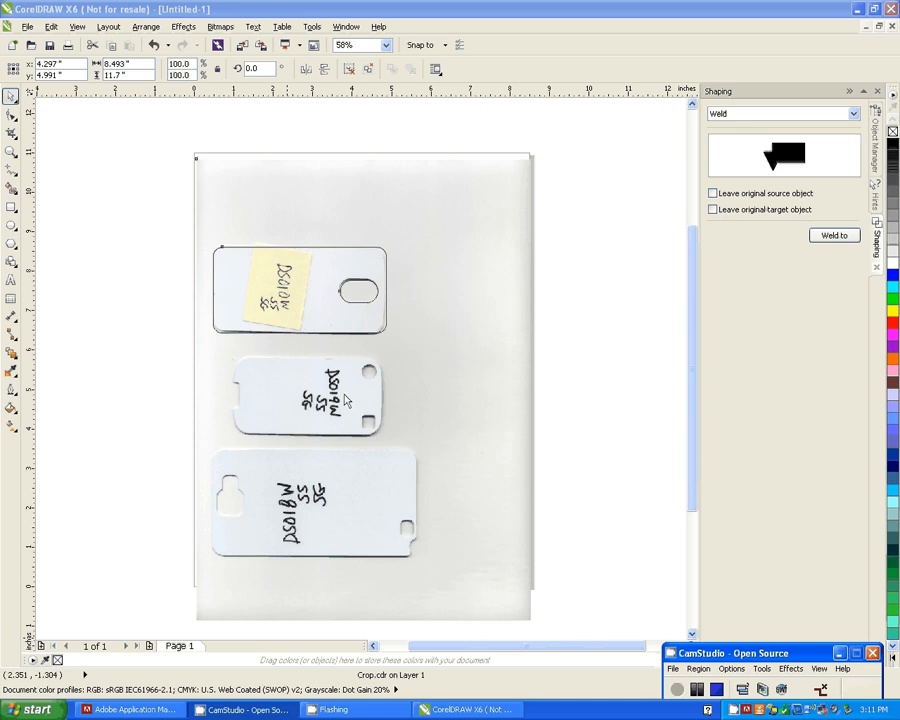
mouse_move(220, 515)
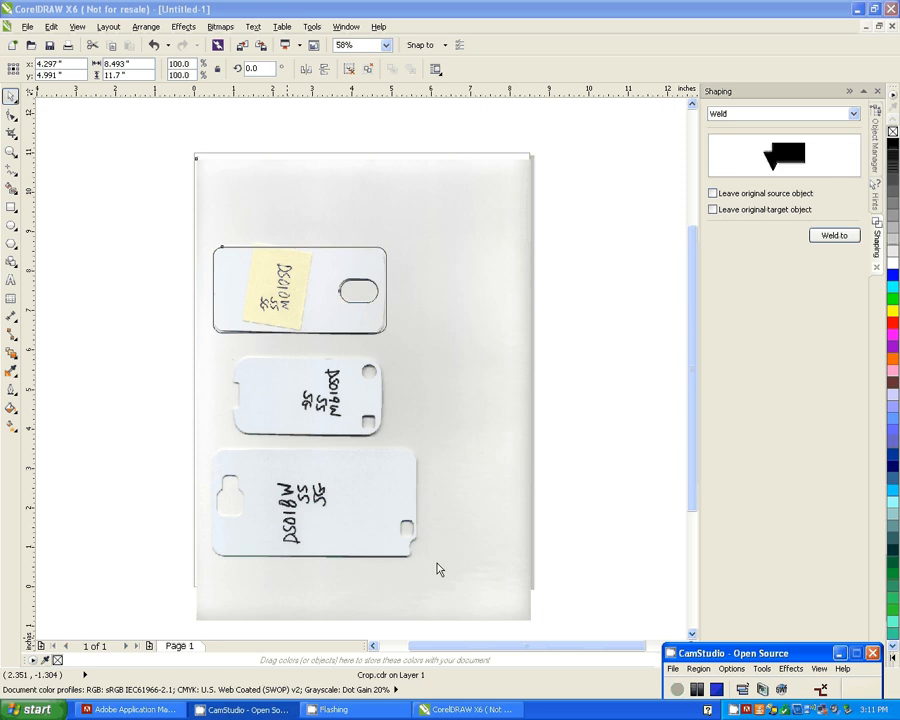
mouse_move(363, 457)
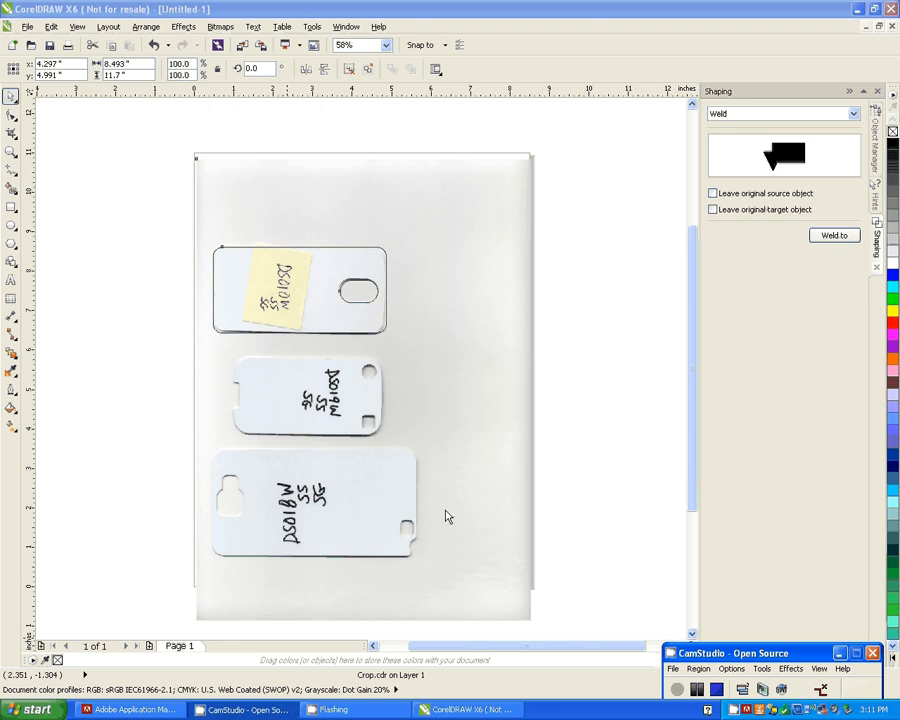
mouse_move(343, 358)
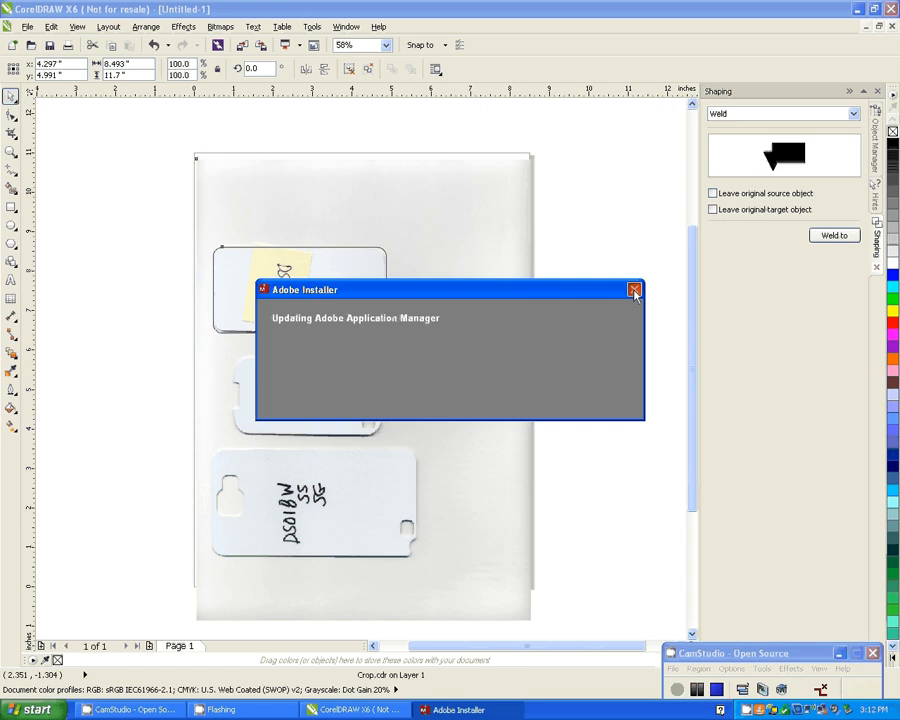
- Dismiss the Adobe installer notice and bring up the Crop tool flyout
left_click(634, 290)
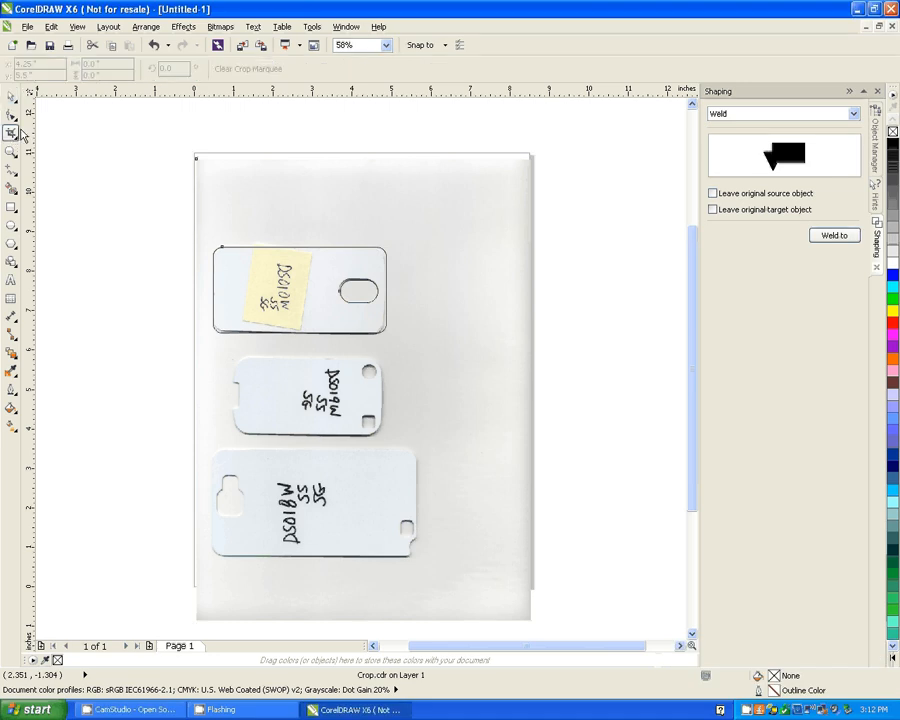
mouse_move(13, 133)
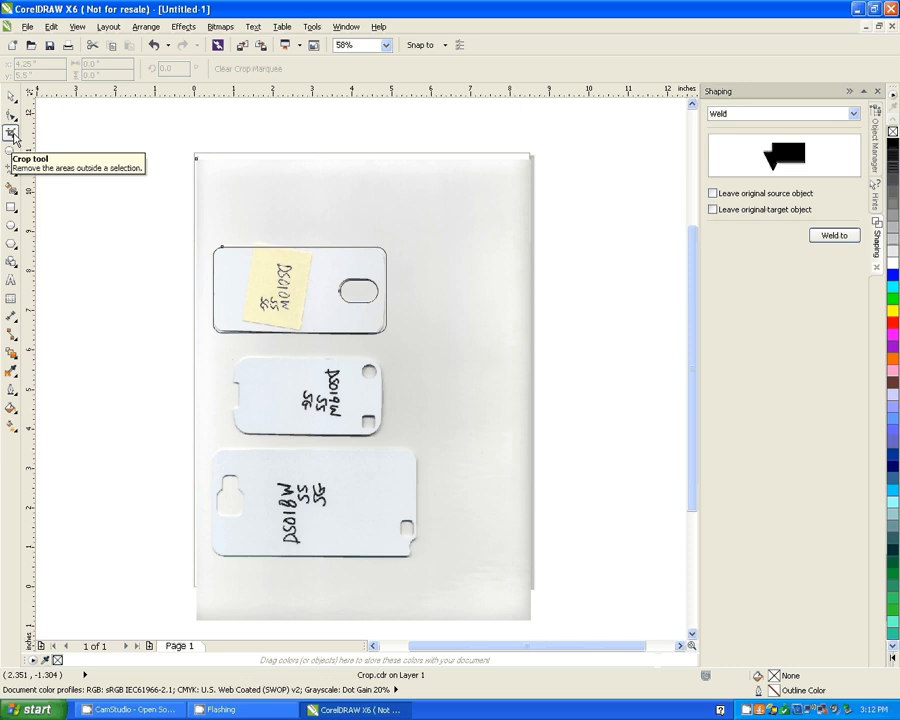
mouse_move(42, 156)
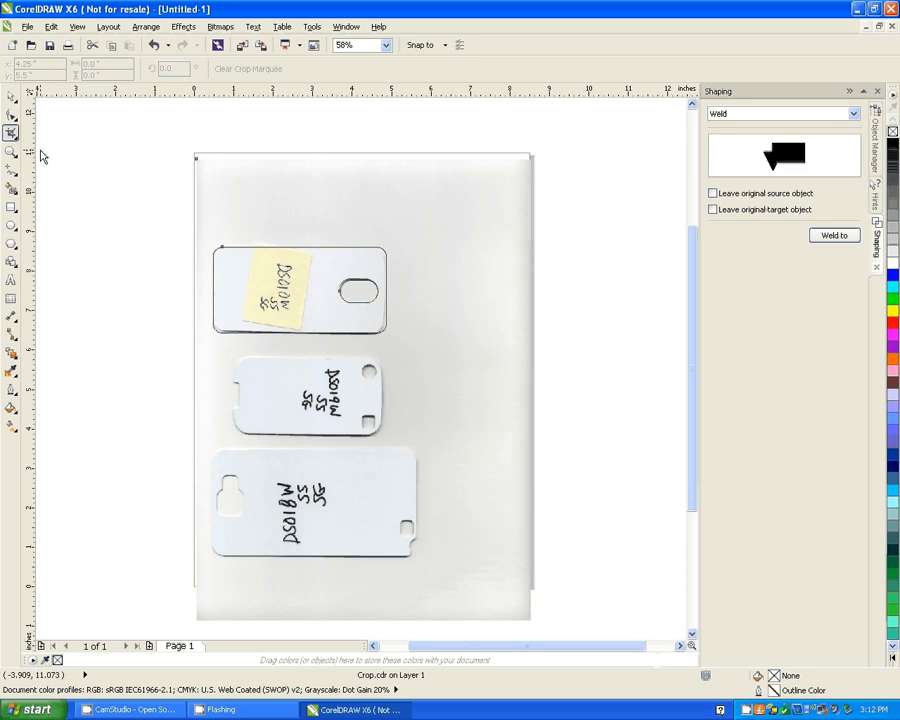
mouse_move(11, 132)
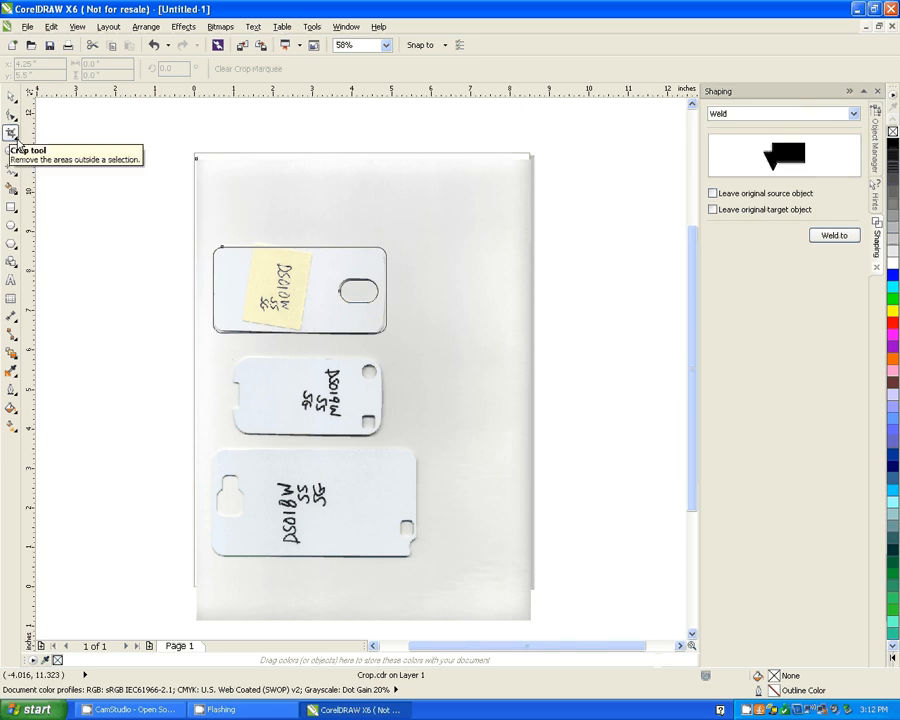
left_click(11, 133)
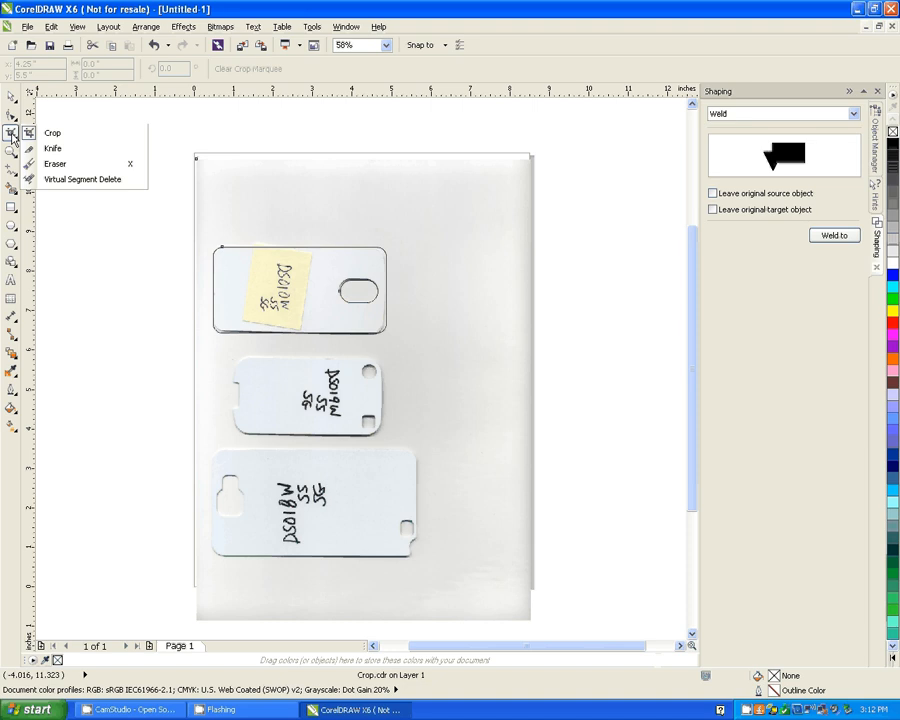
mouse_move(83, 179)
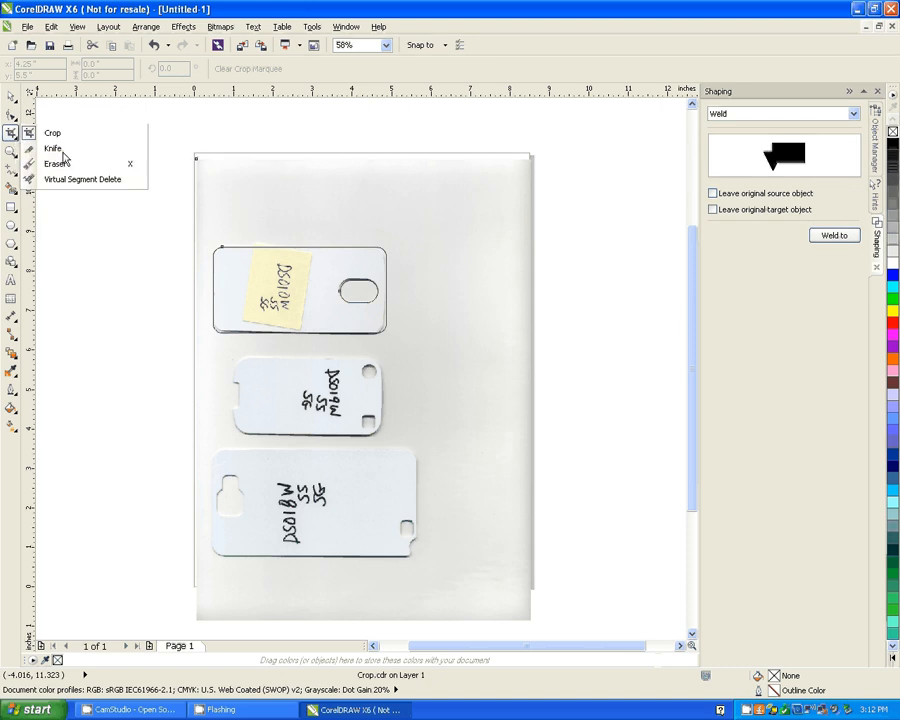
mouse_move(52, 135)
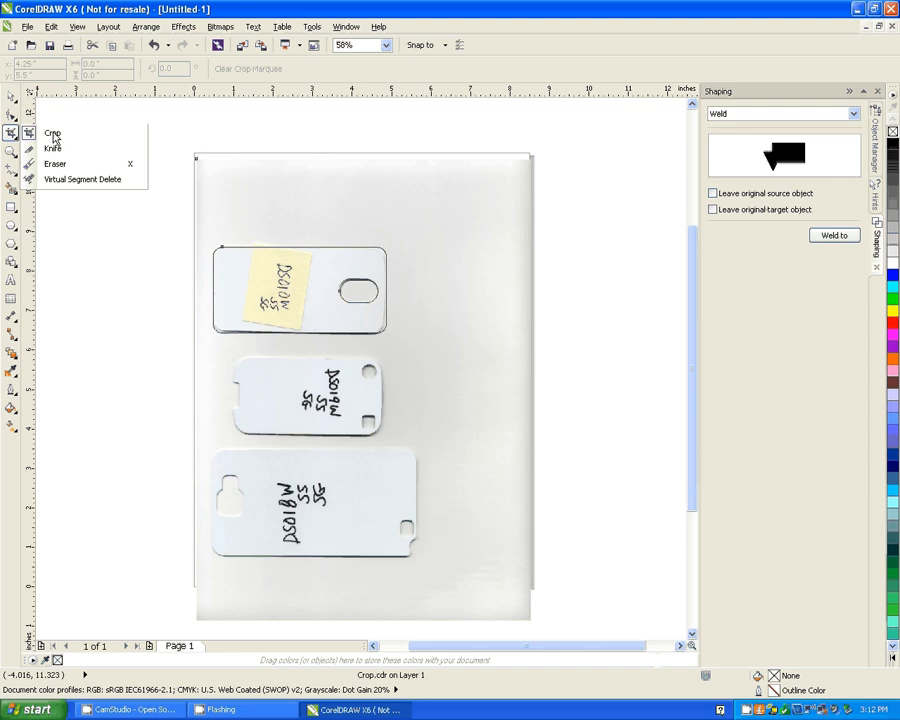
mouse_move(52, 133)
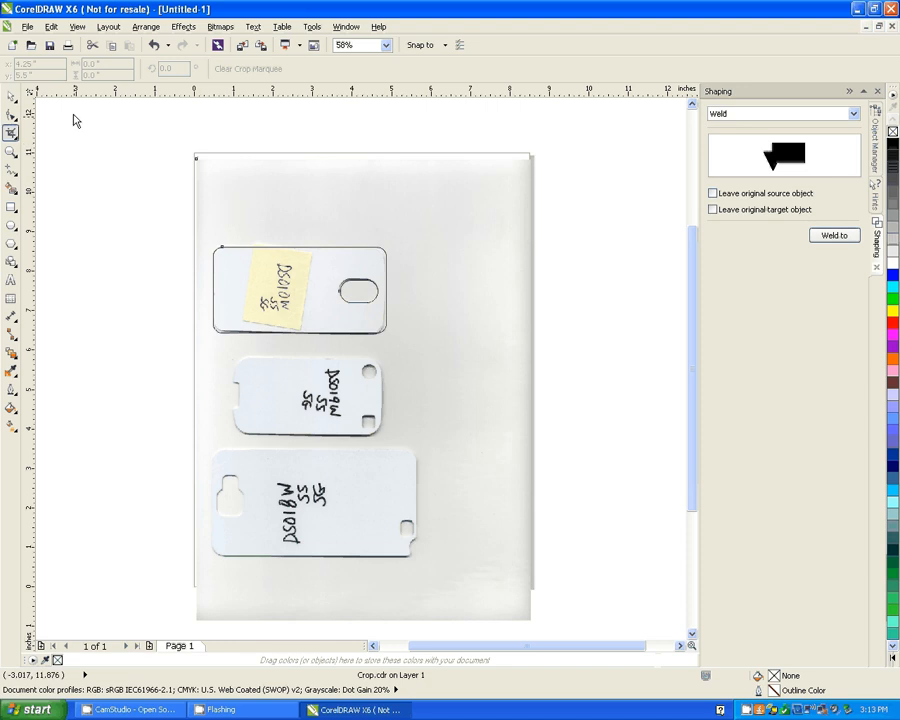
mouse_move(318, 76)
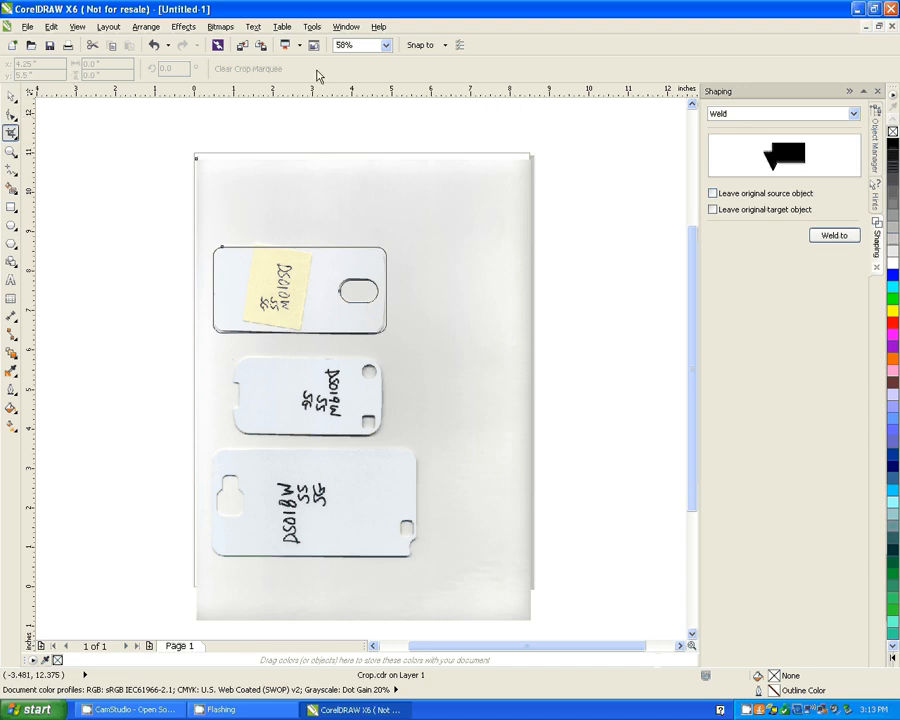
mouse_move(395, 80)
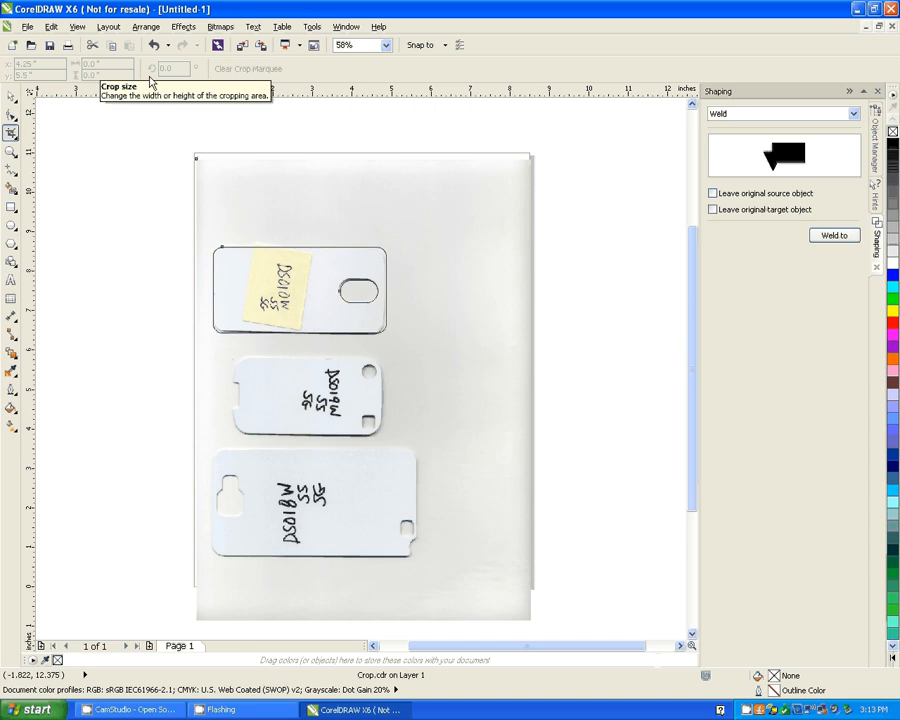
mouse_move(240, 71)
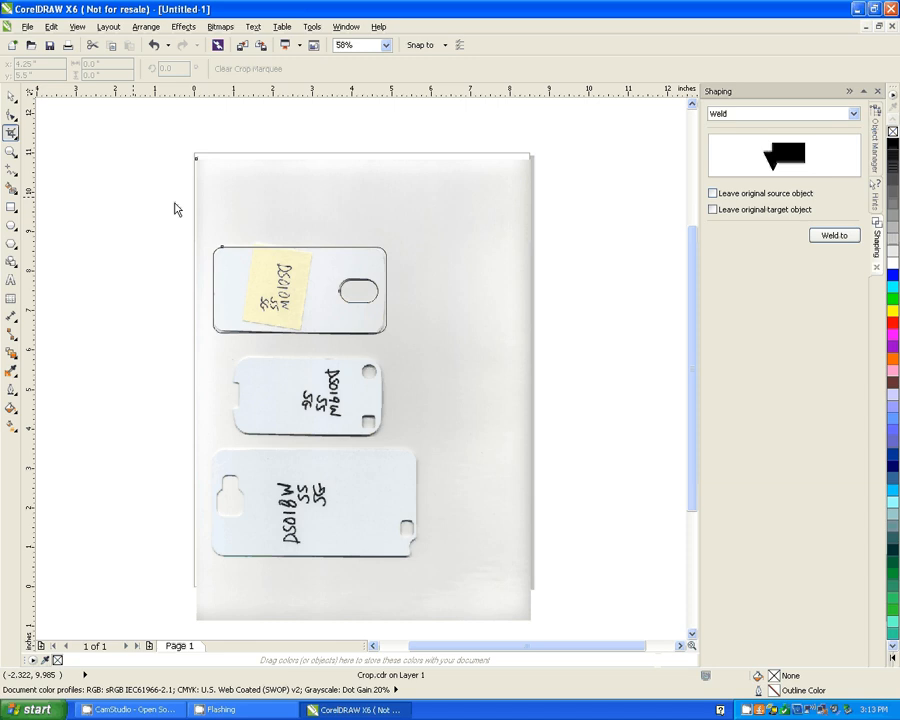
mouse_move(107, 76)
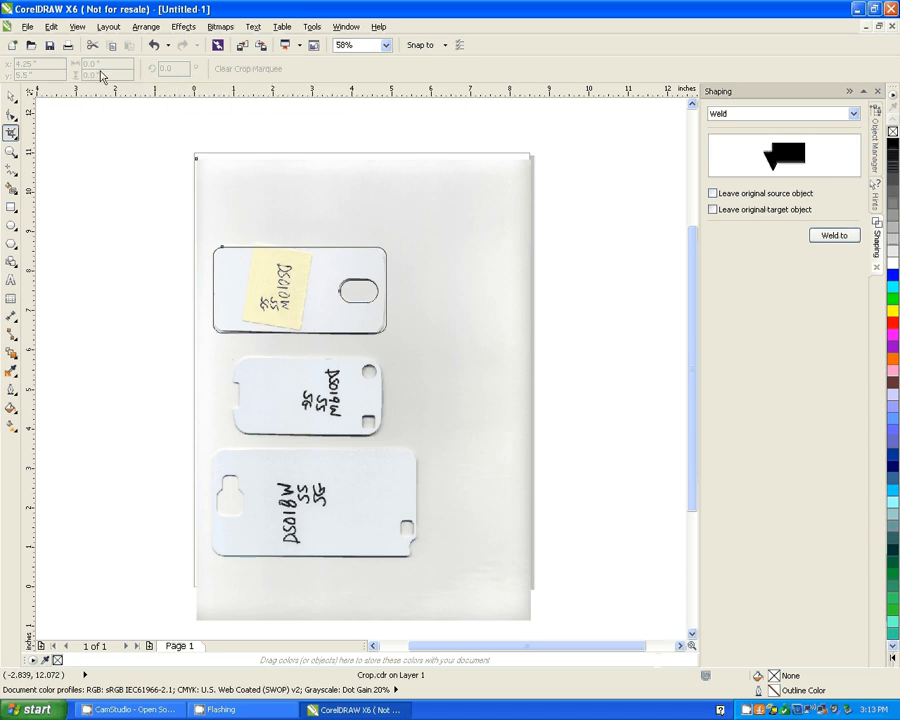
mouse_move(115, 78)
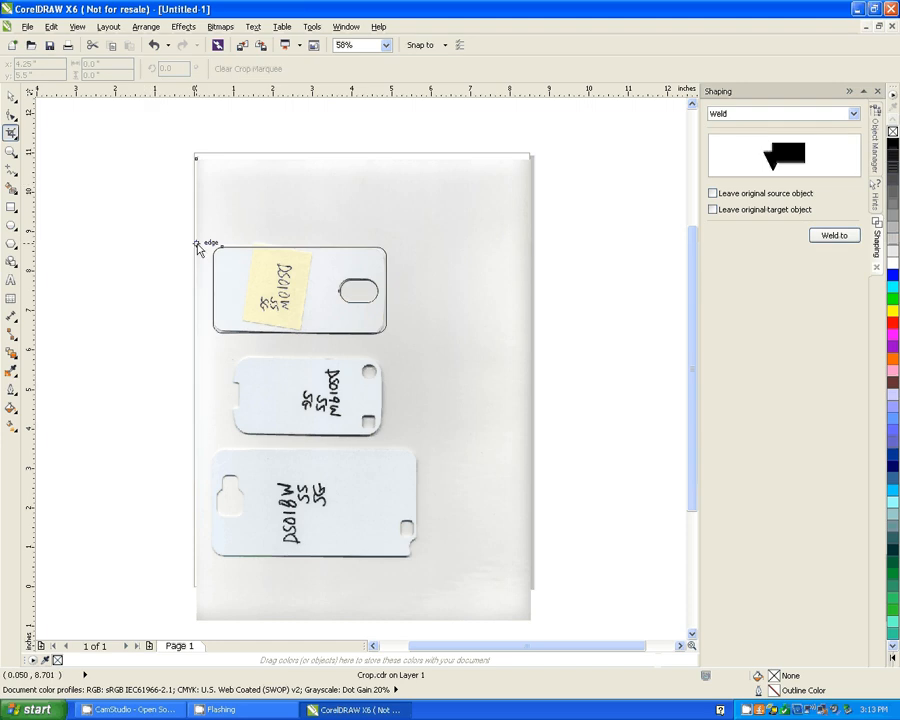
mouse_move(253, 138)
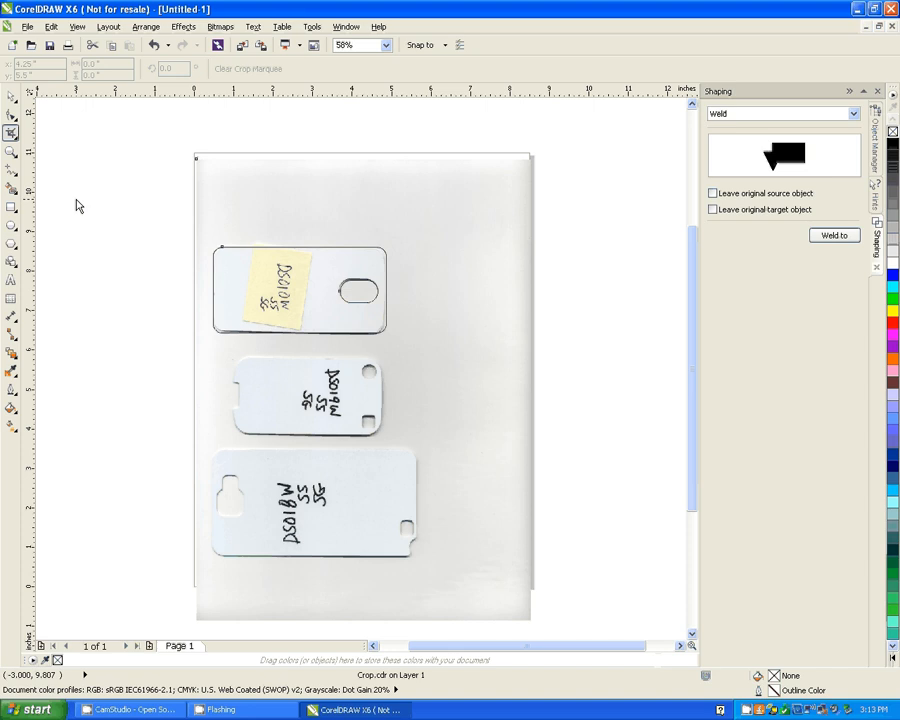
mouse_move(62, 144)
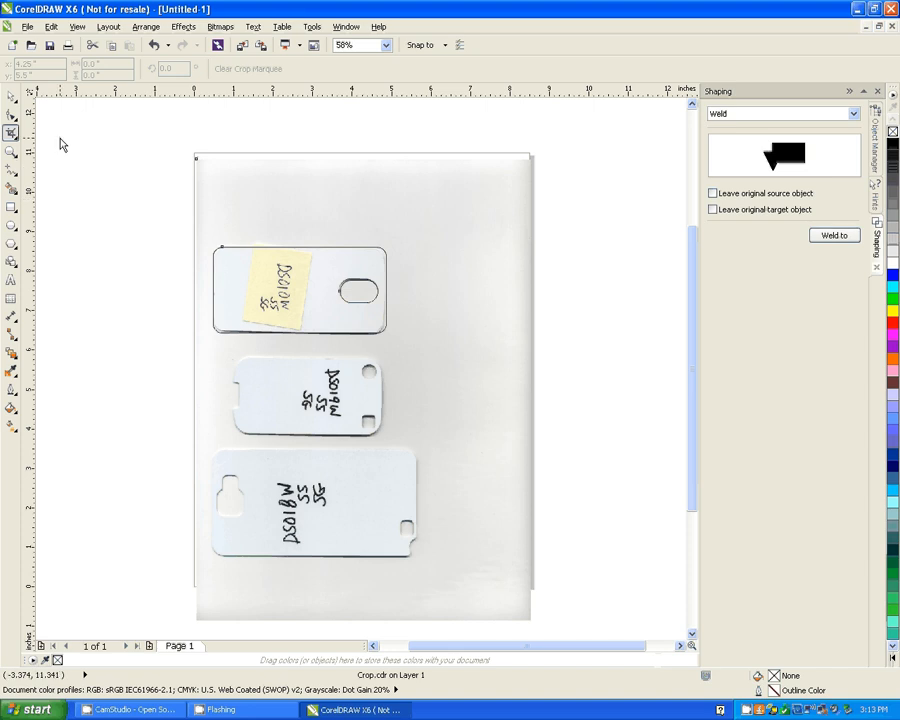
mouse_move(12, 133)
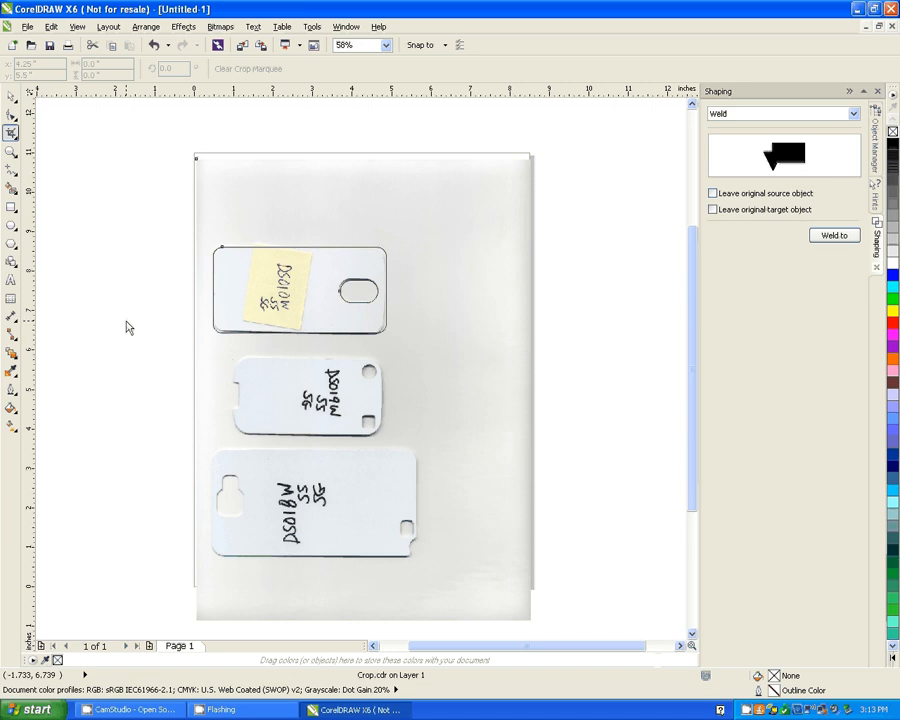
mouse_move(303, 442)
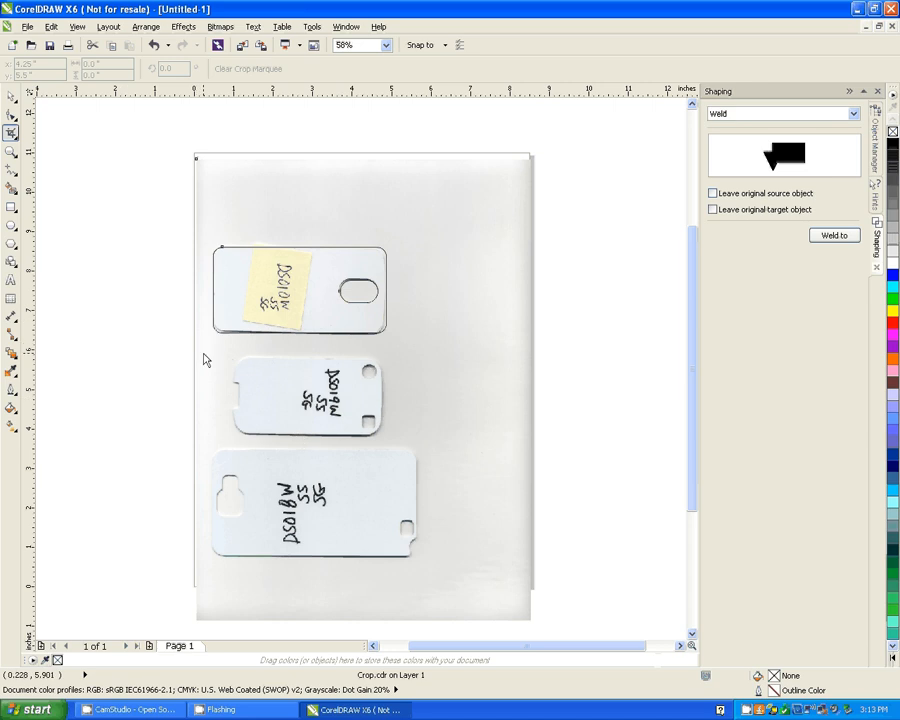
mouse_move(218, 353)
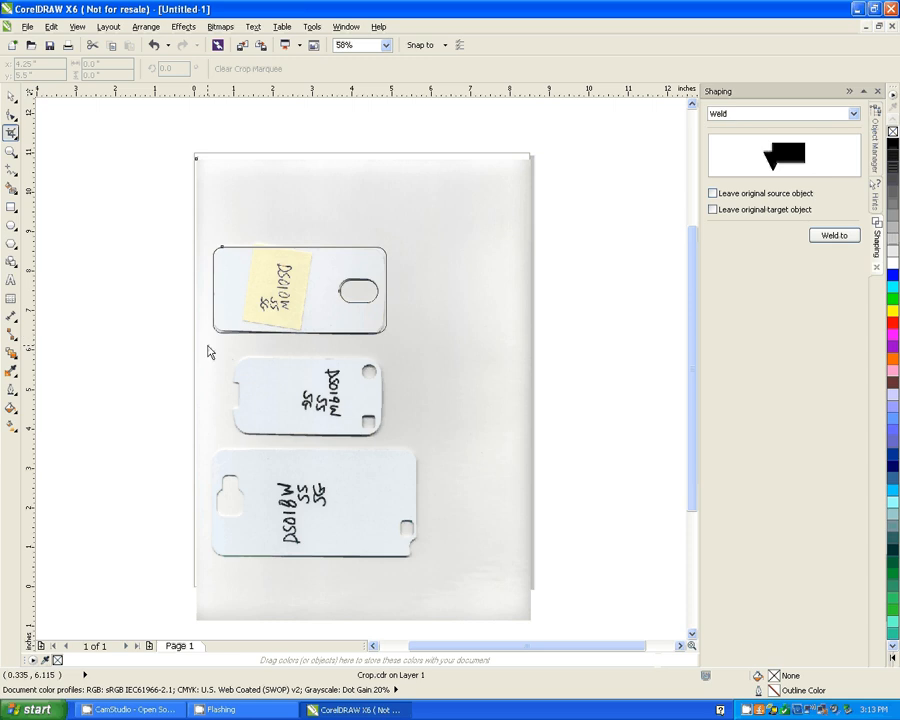
mouse_move(218, 352)
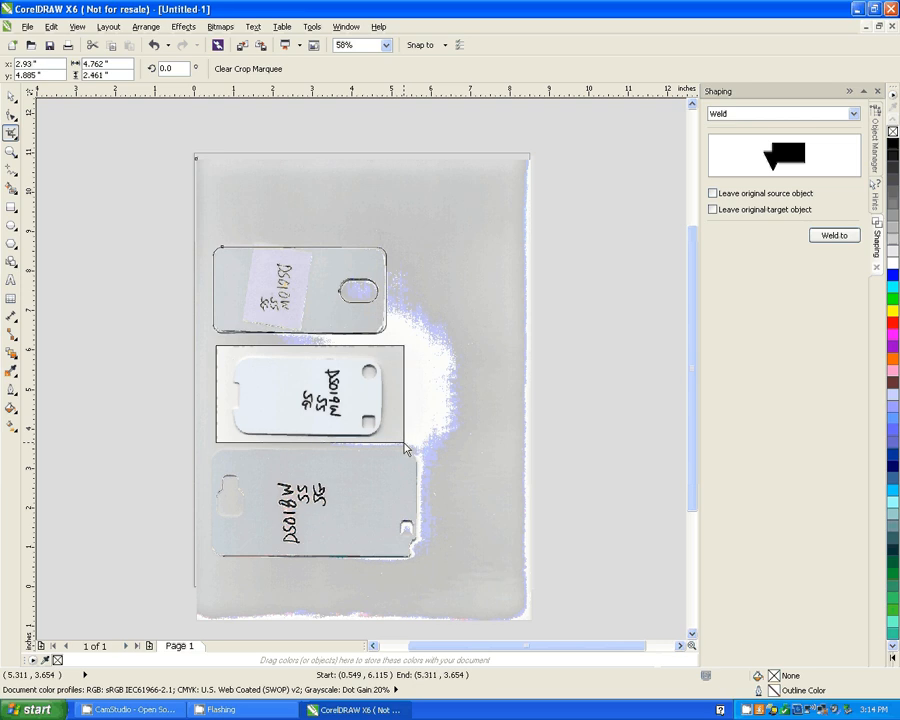
- Complete the crop marquee around the middle phone-case insert
left_click(305, 395)
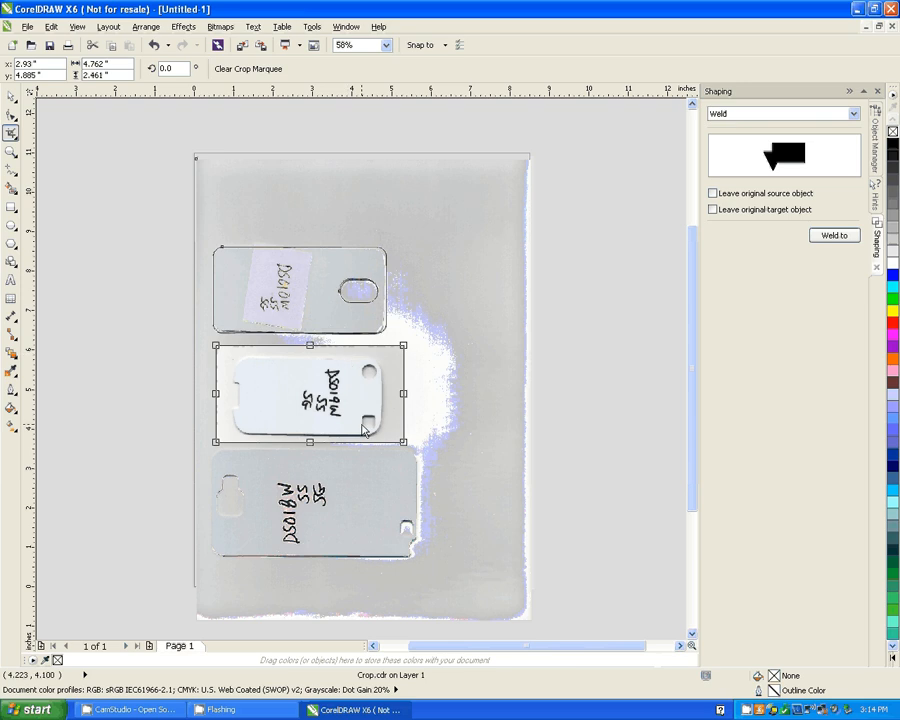
mouse_move(275, 416)
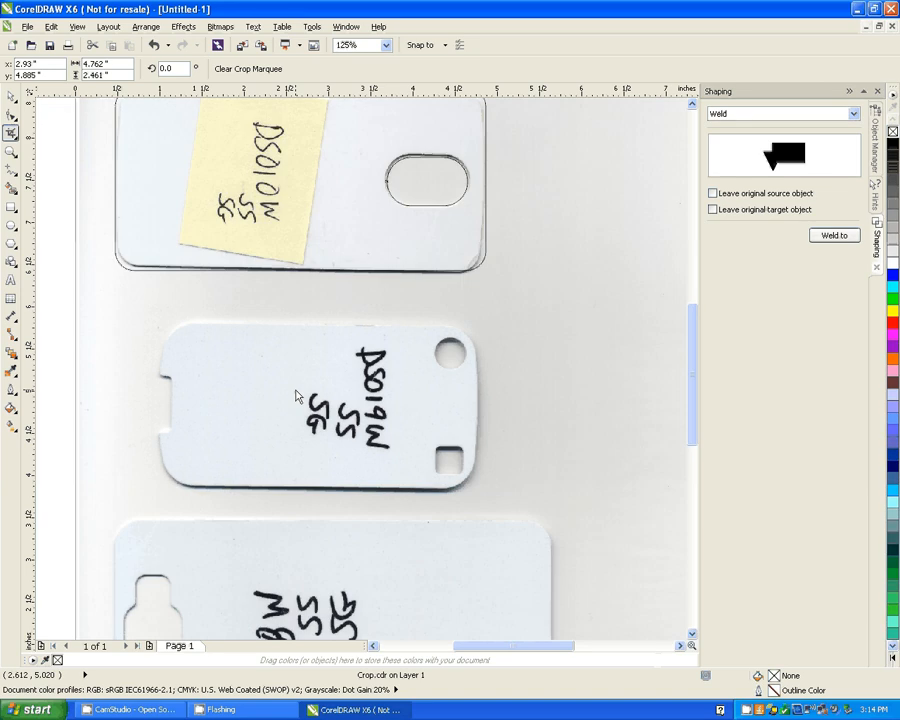
- Pull the crop marquee's right, left and top edges in around the middle phone-case insert
left_click(320, 400)
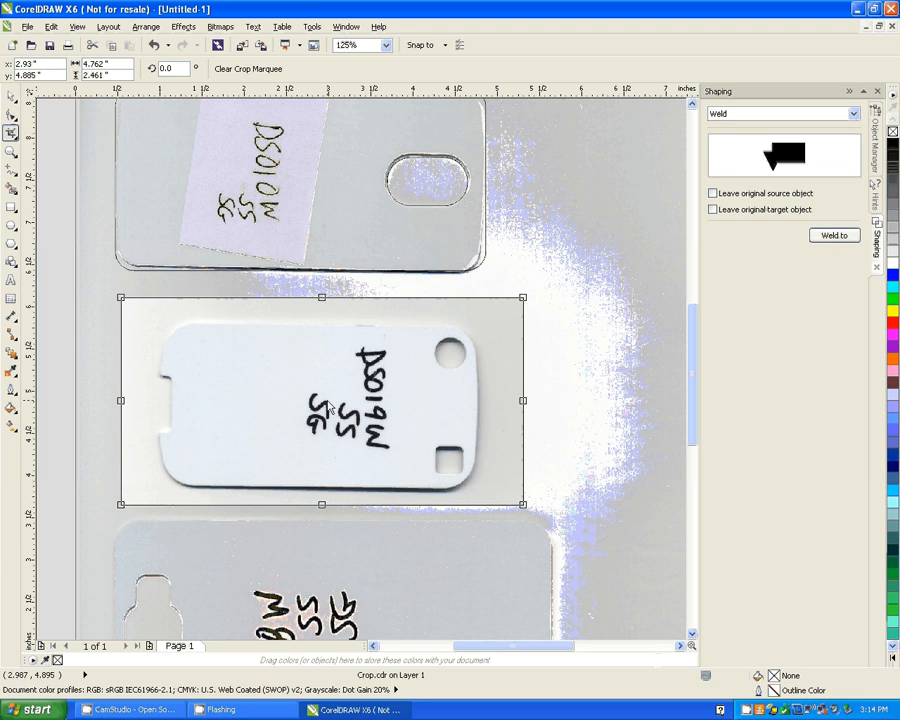
left_click(345, 45)
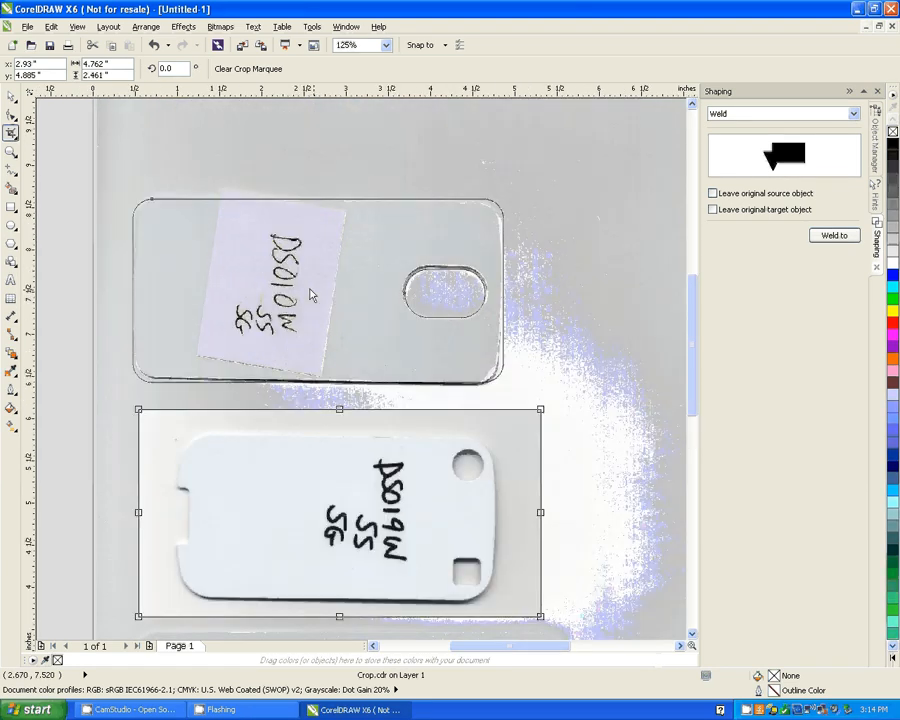
scroll("down", 3)
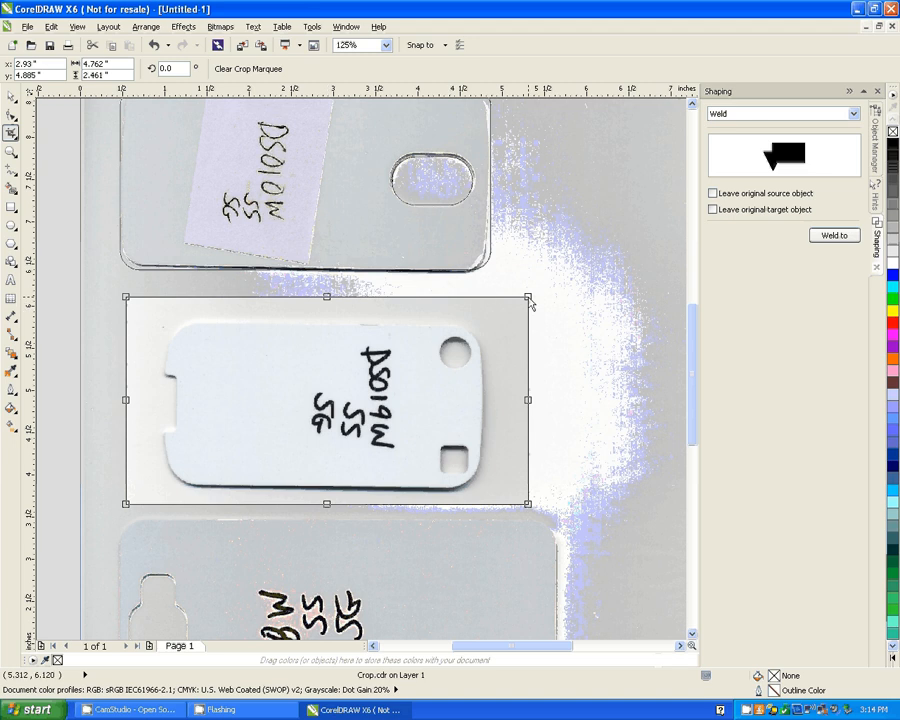
left_click_drag(530, 298, 521, 300)
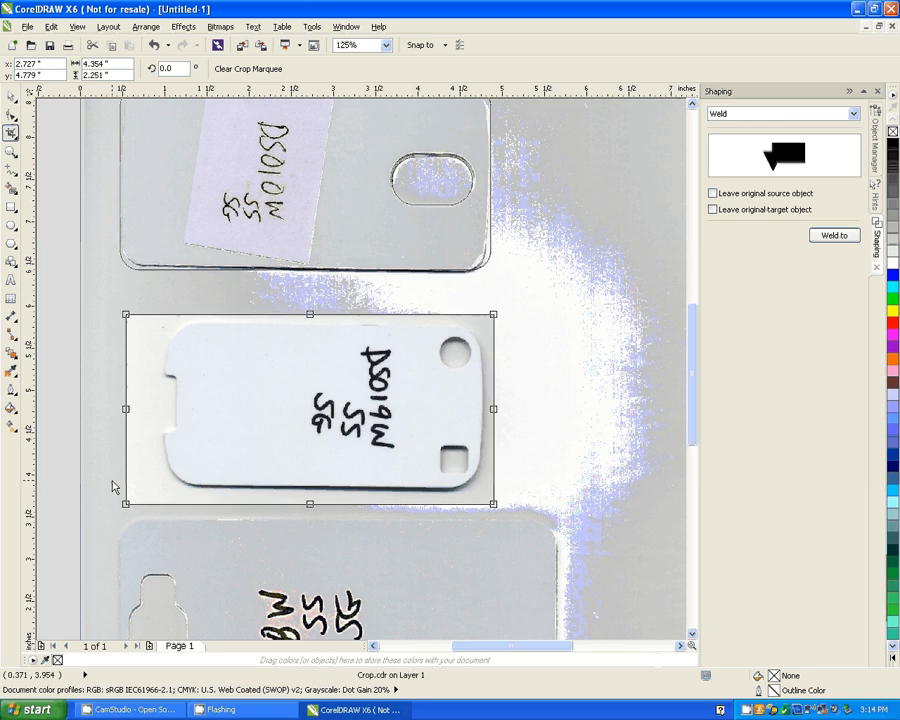
left_click_drag(125, 504, 130, 495)
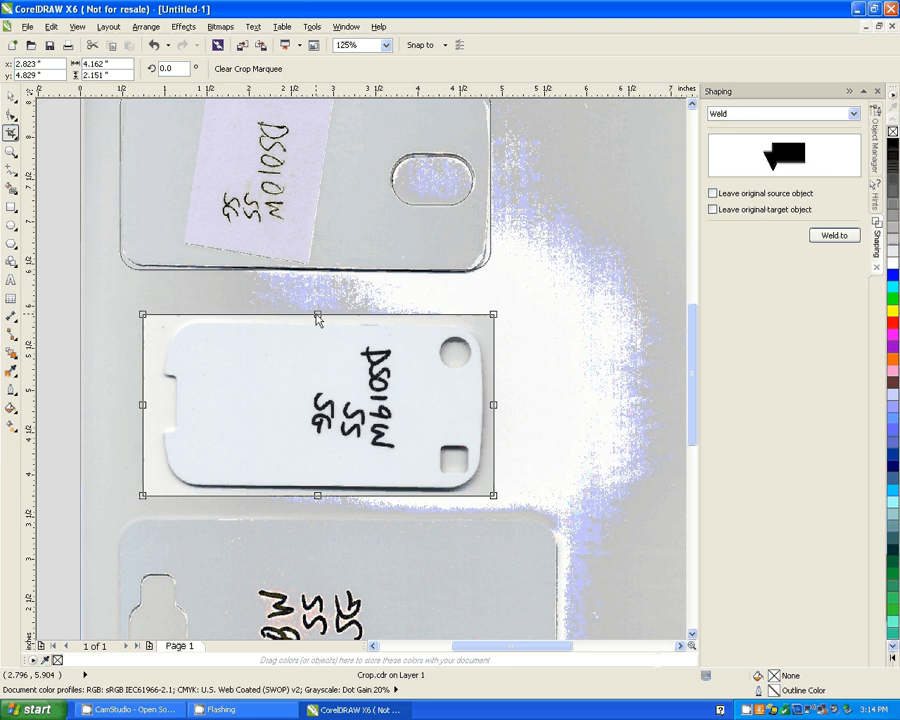
mouse_move(417, 387)
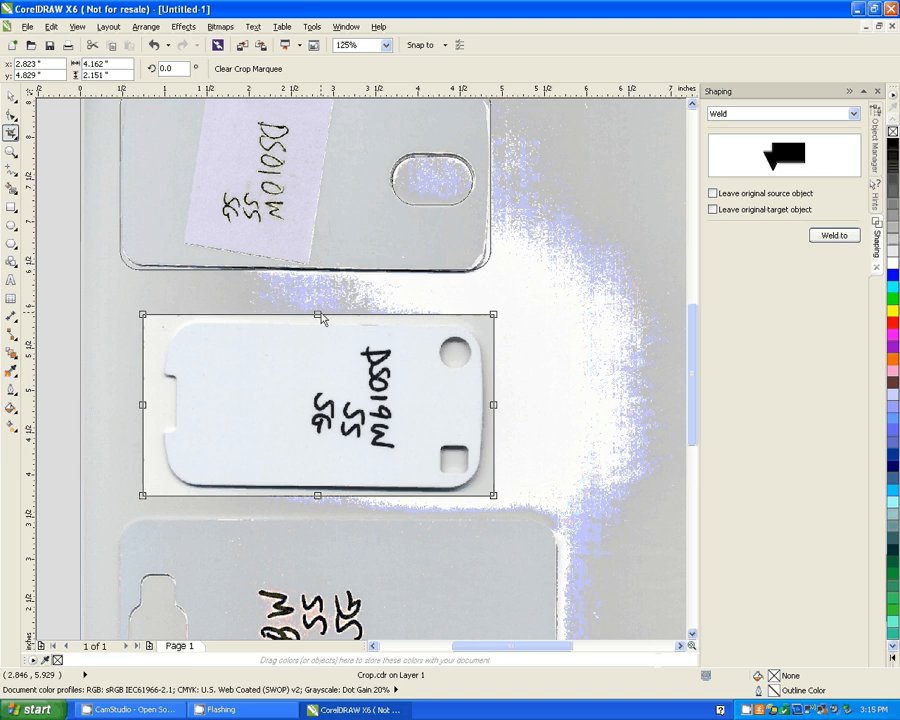
mouse_move(255, 327)
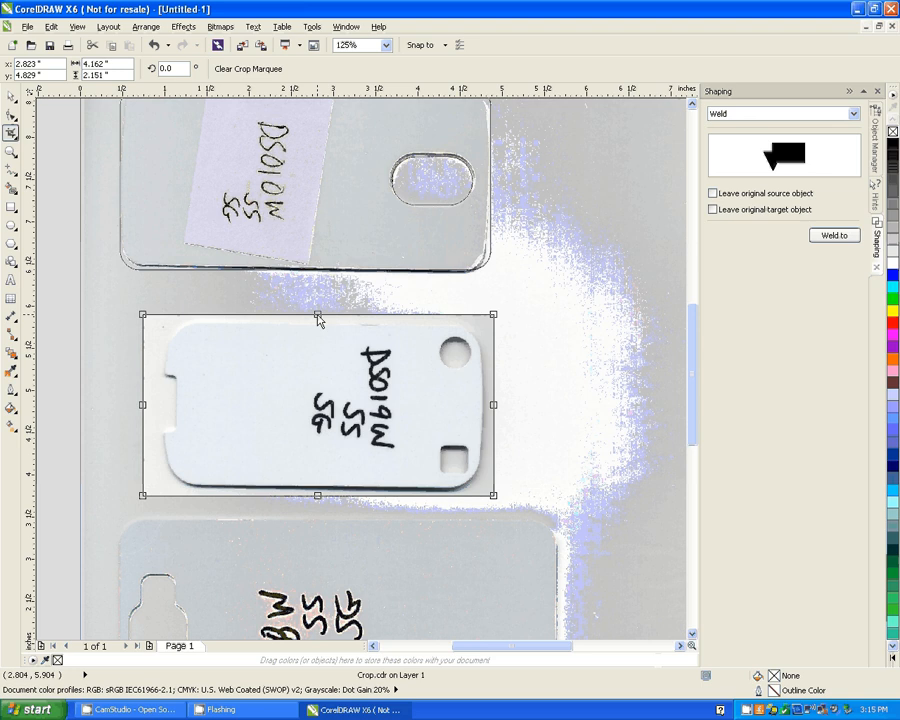
left_click_drag(318, 314, 320, 293)
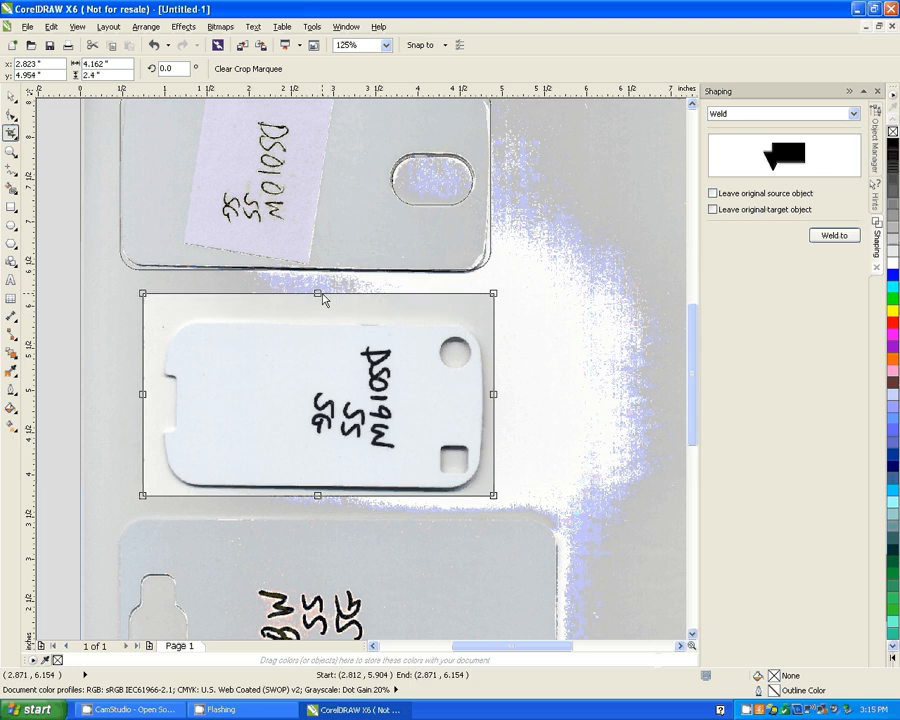
left_click_drag(318, 293, 318, 321)
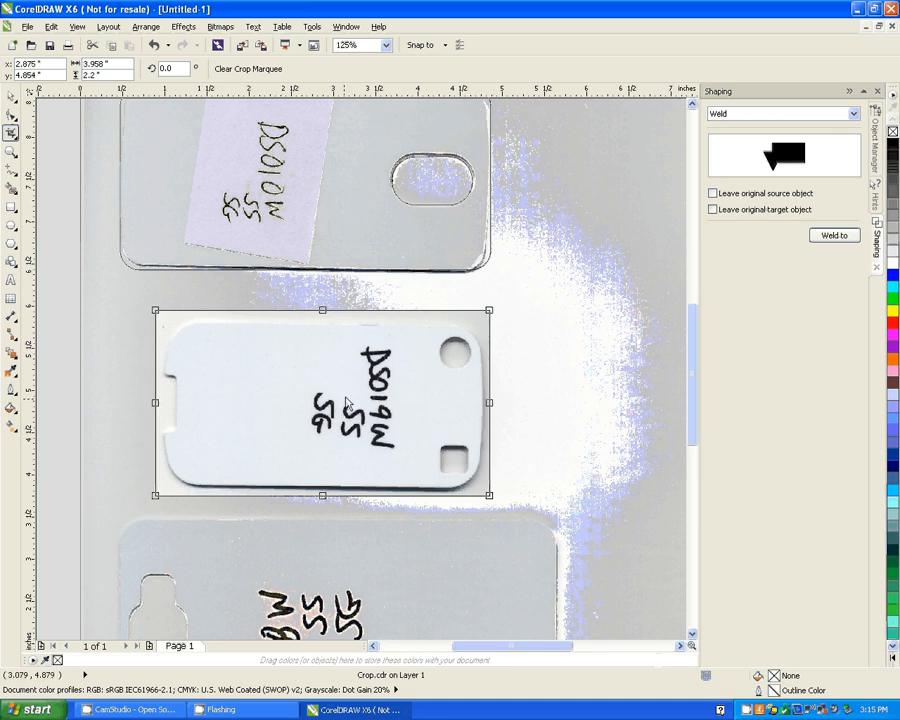
mouse_move(293, 296)
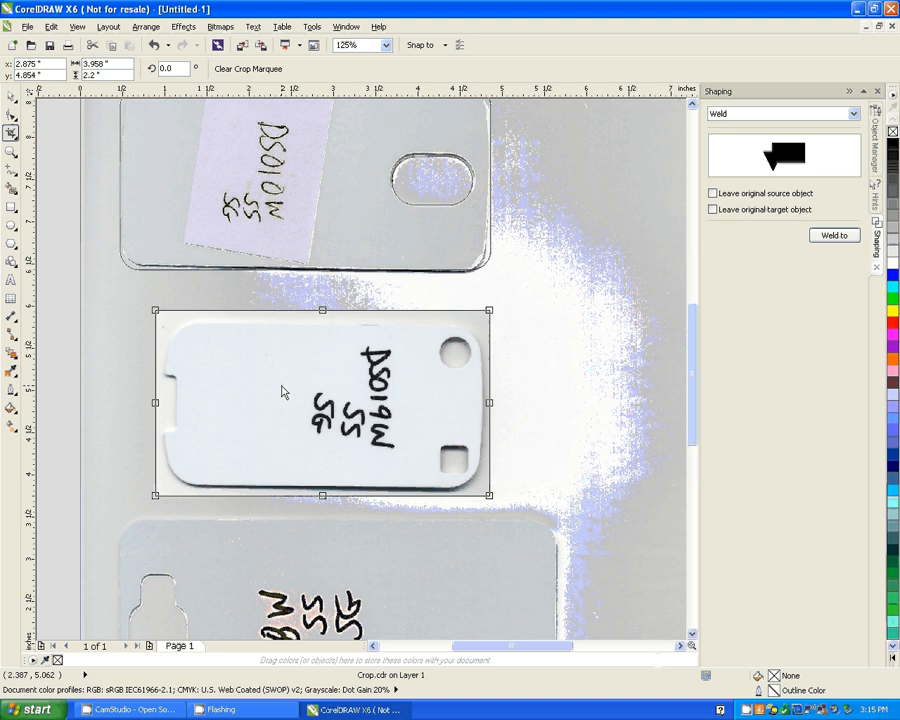
mouse_move(302, 397)
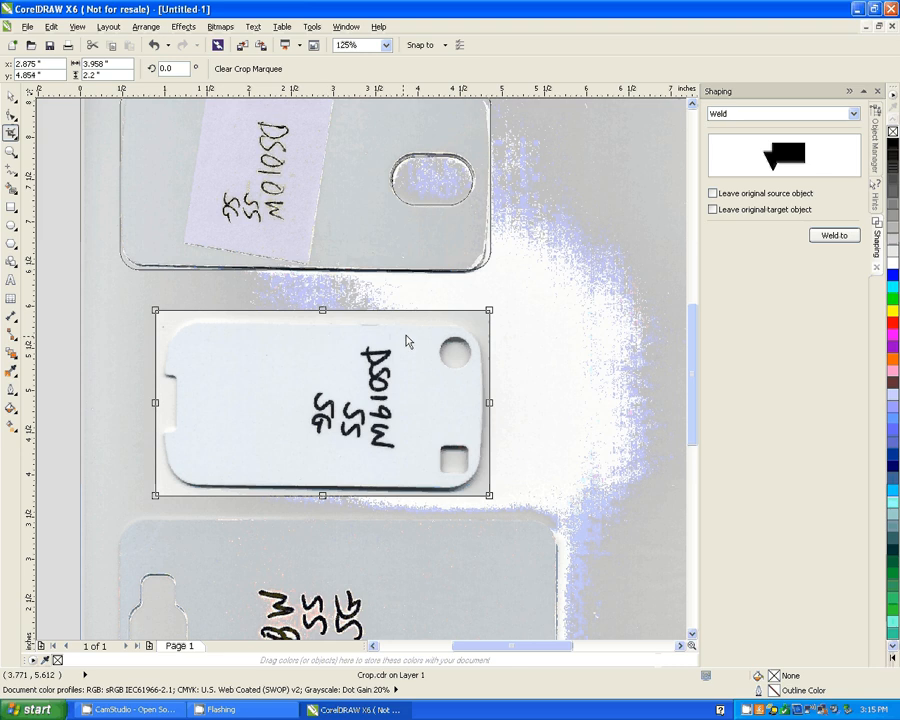
mouse_move(230, 399)
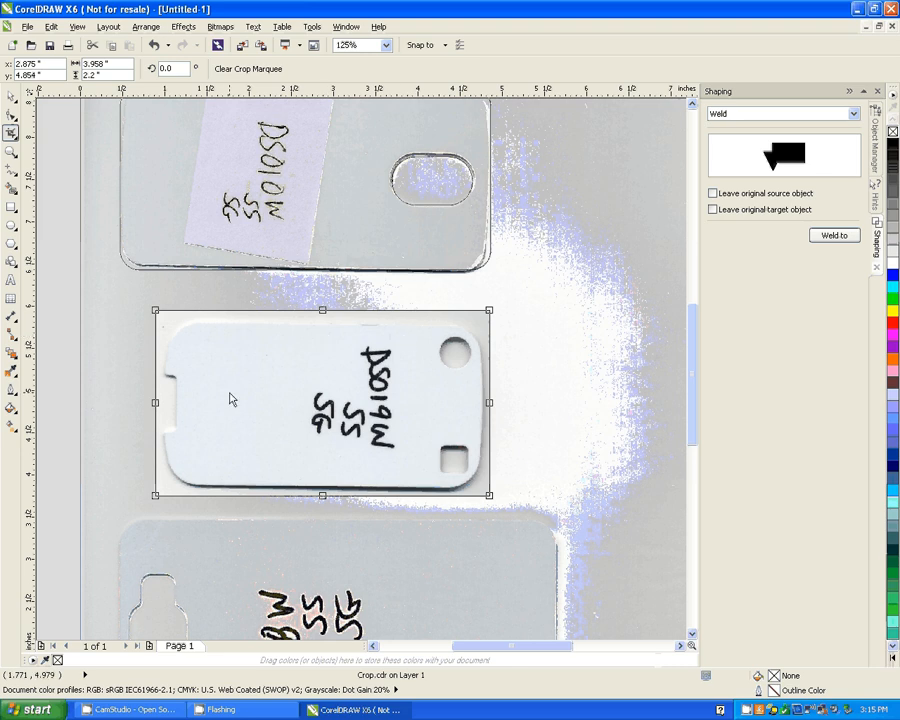
mouse_move(140, 310)
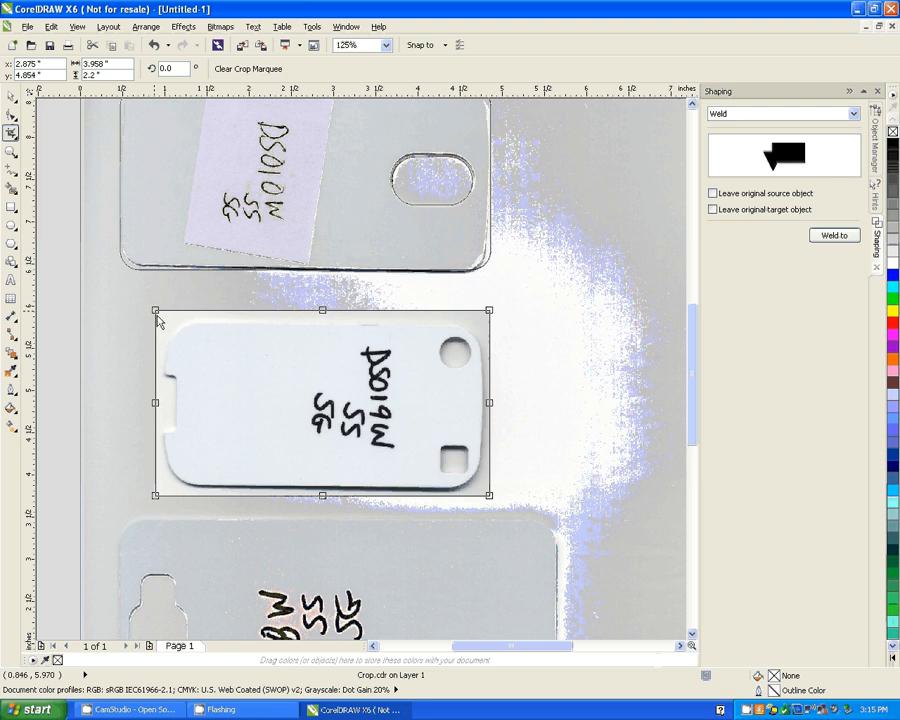
mouse_move(289, 363)
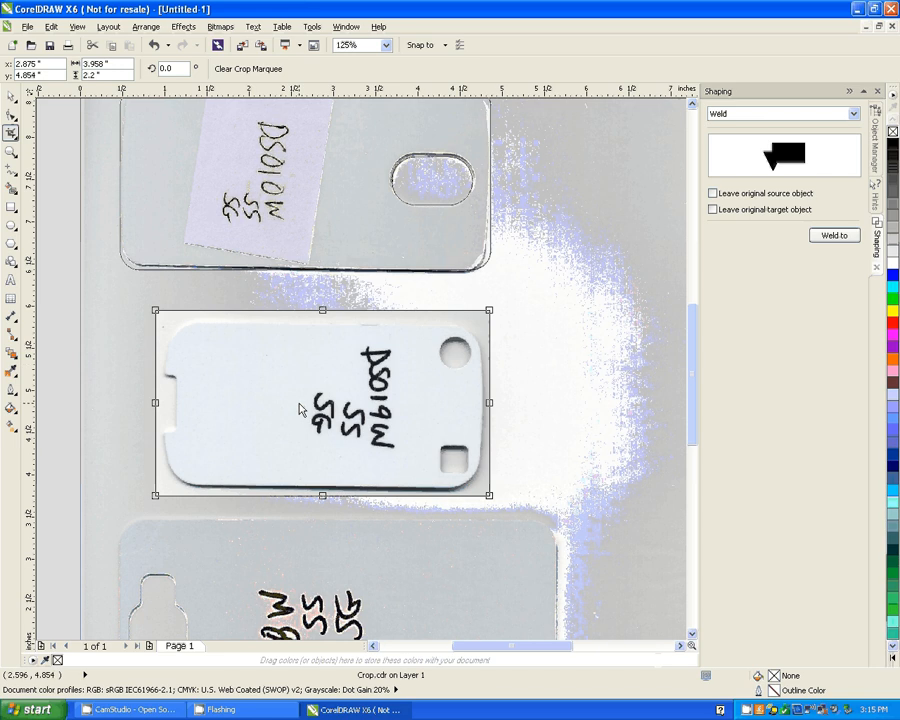
mouse_move(85, 124)
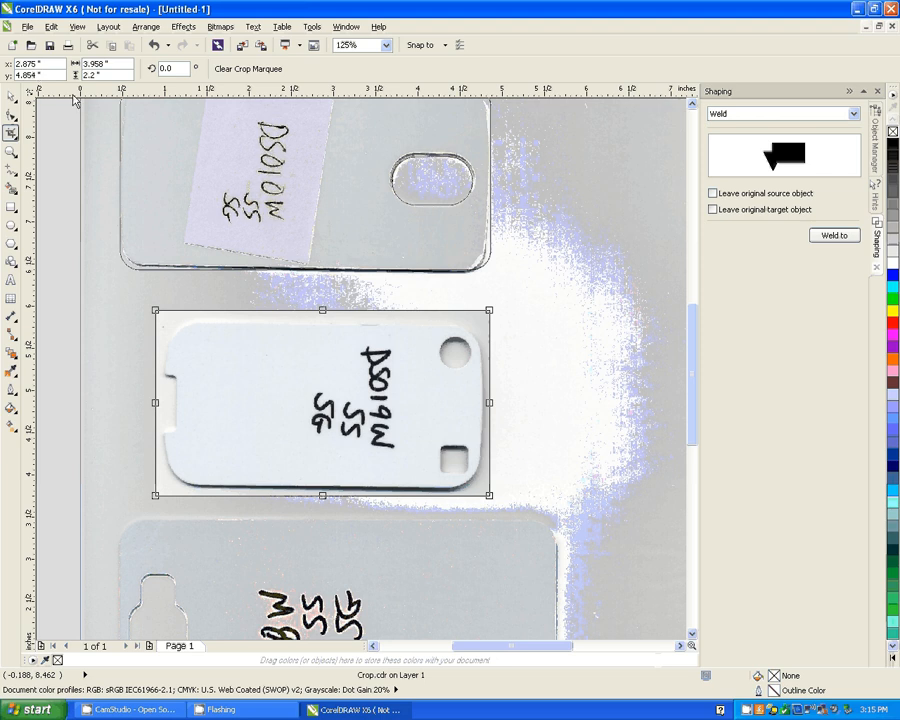
mouse_move(103, 68)
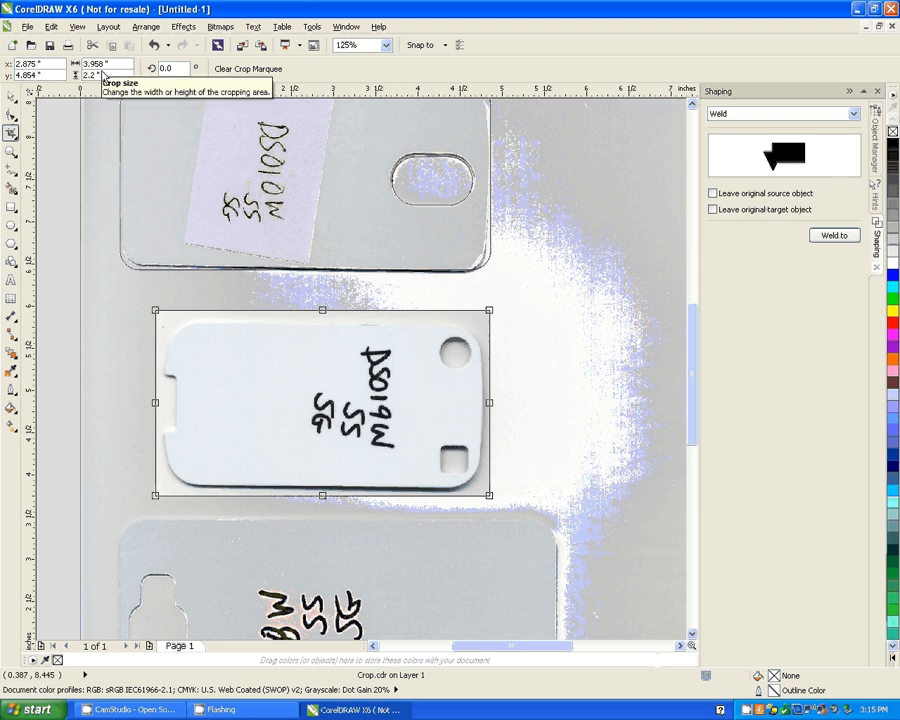
mouse_move(168, 68)
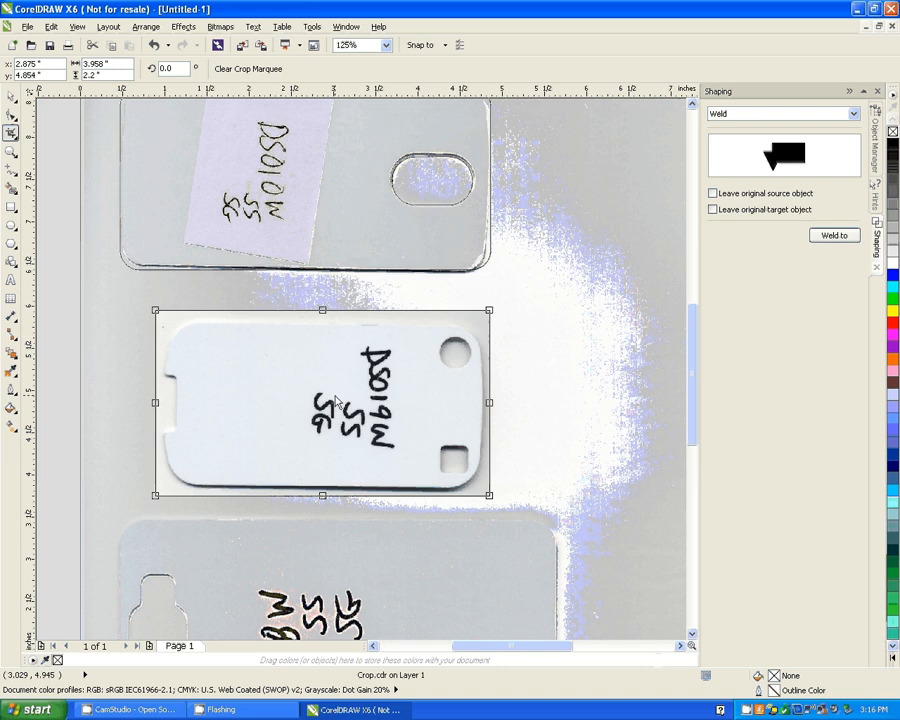
mouse_move(320, 405)
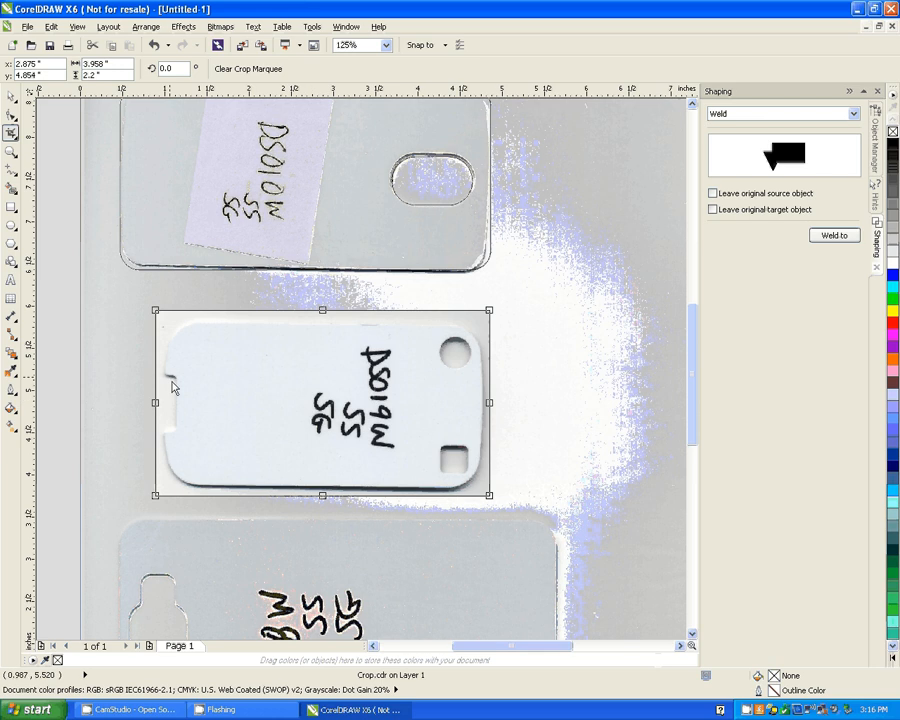
mouse_move(475, 443)
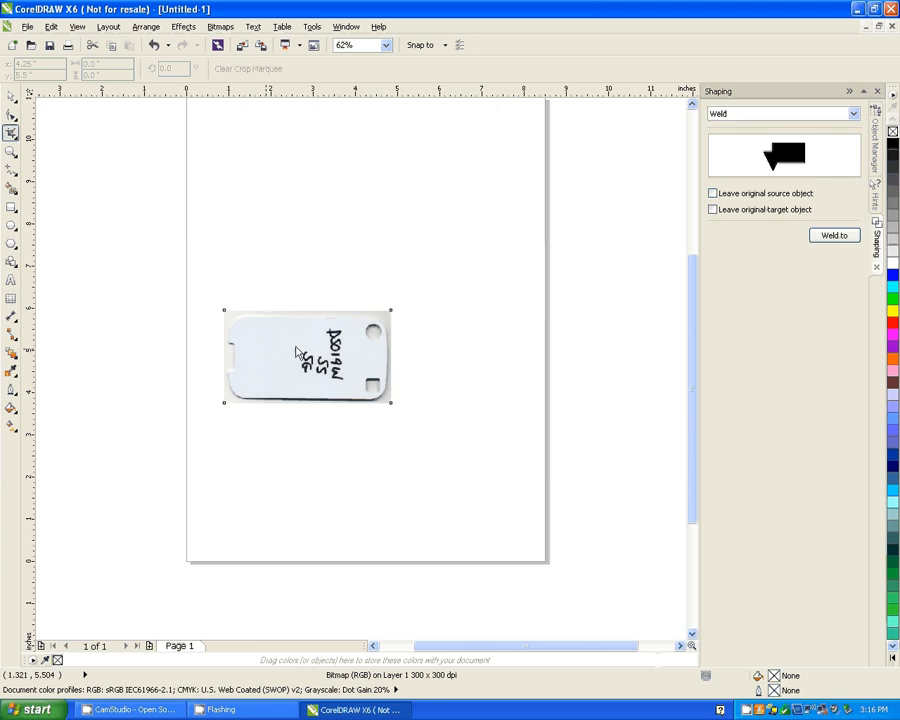
mouse_move(99, 257)
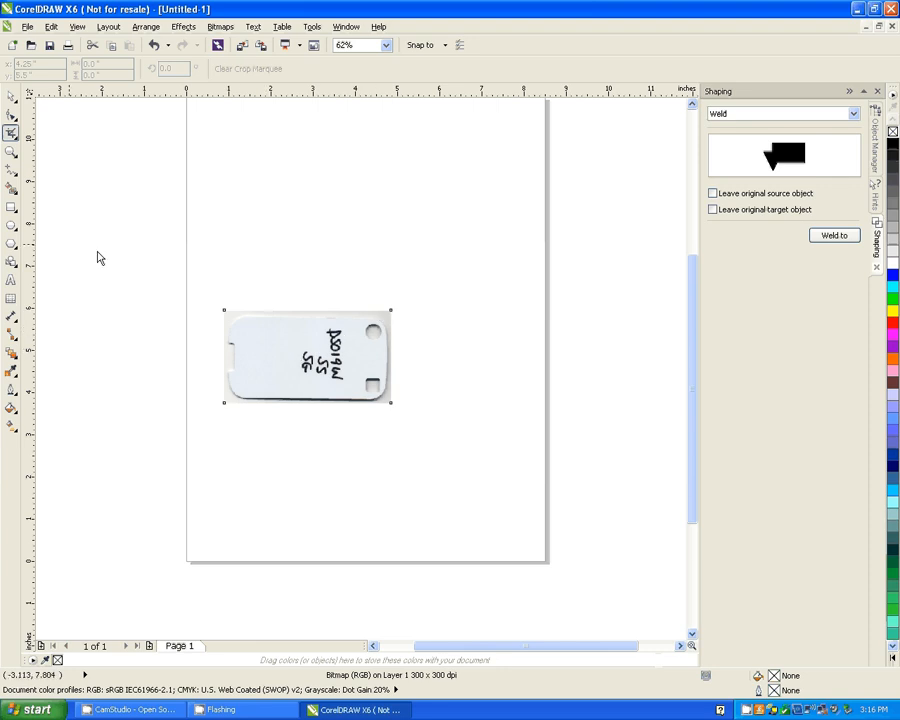
mouse_move(12, 97)
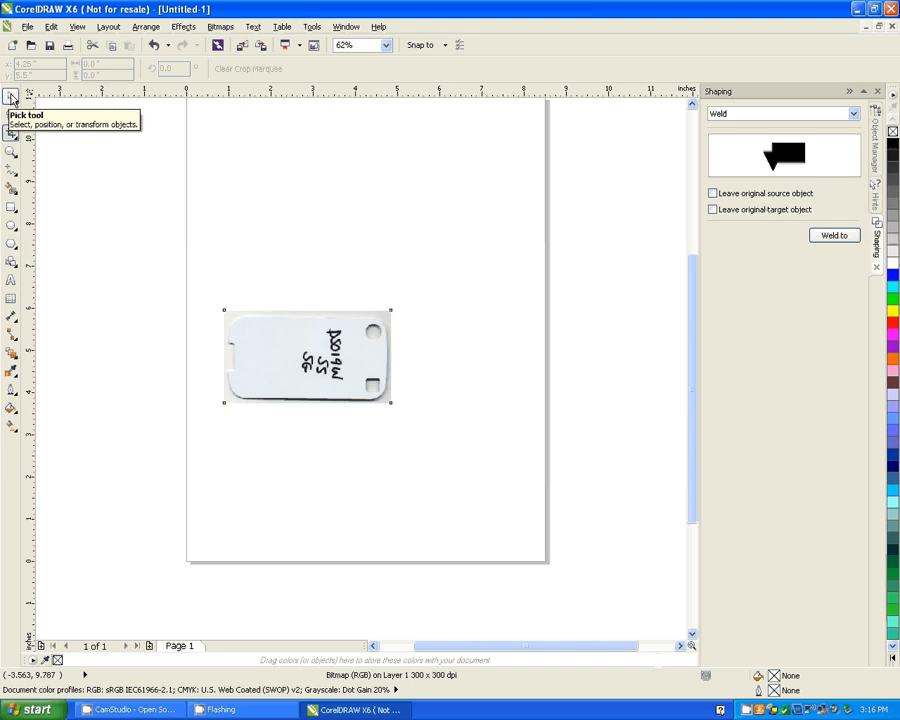
- Switch to the Pick tool to select and transform the cropped insert
left_click(307, 356)
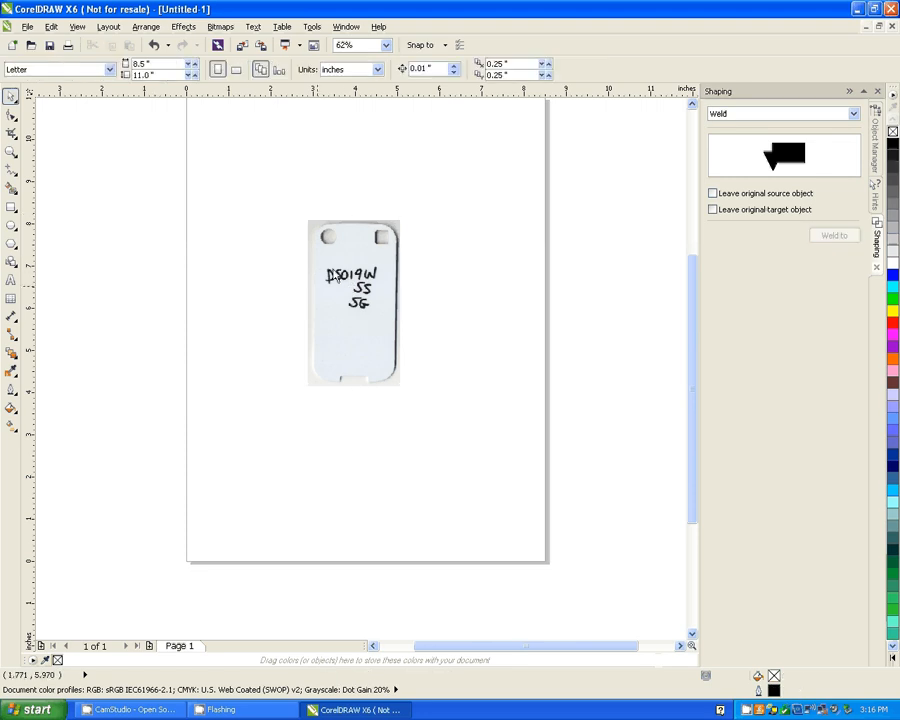
mouse_move(193, 174)
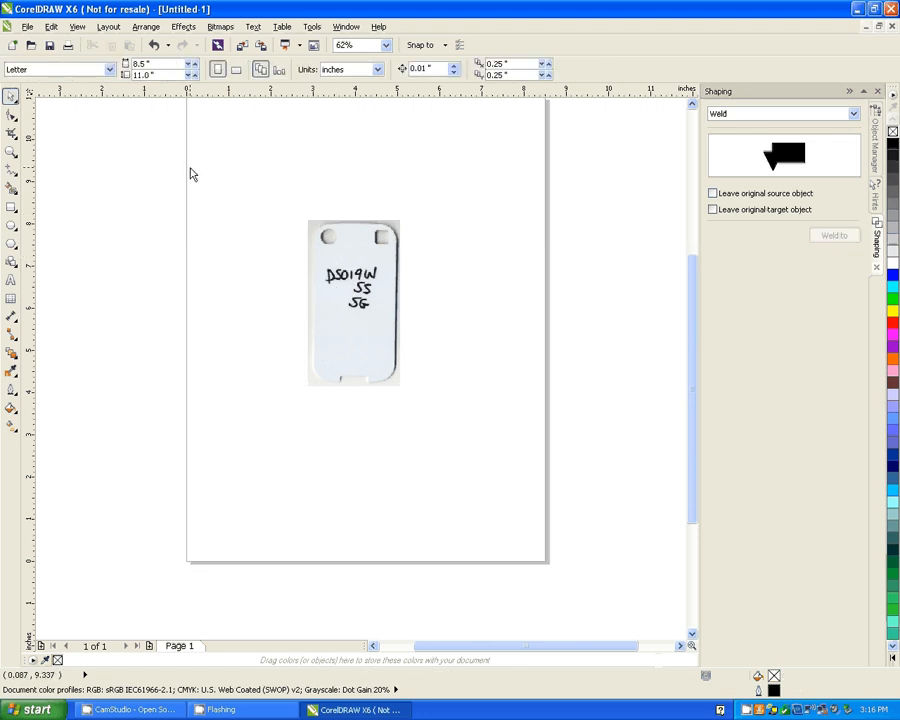
mouse_move(221, 200)
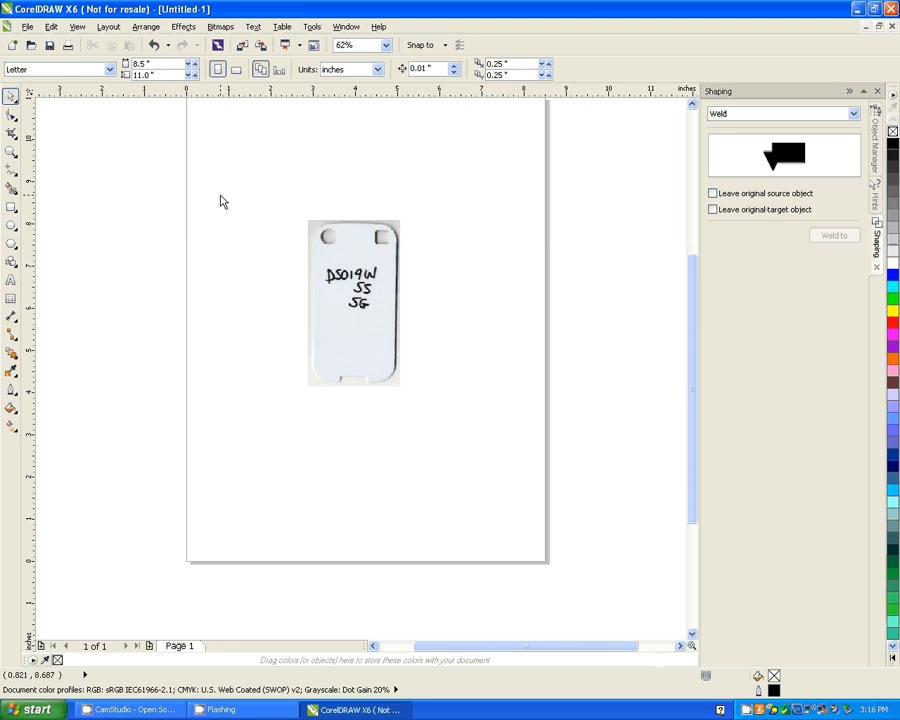
mouse_move(220, 272)
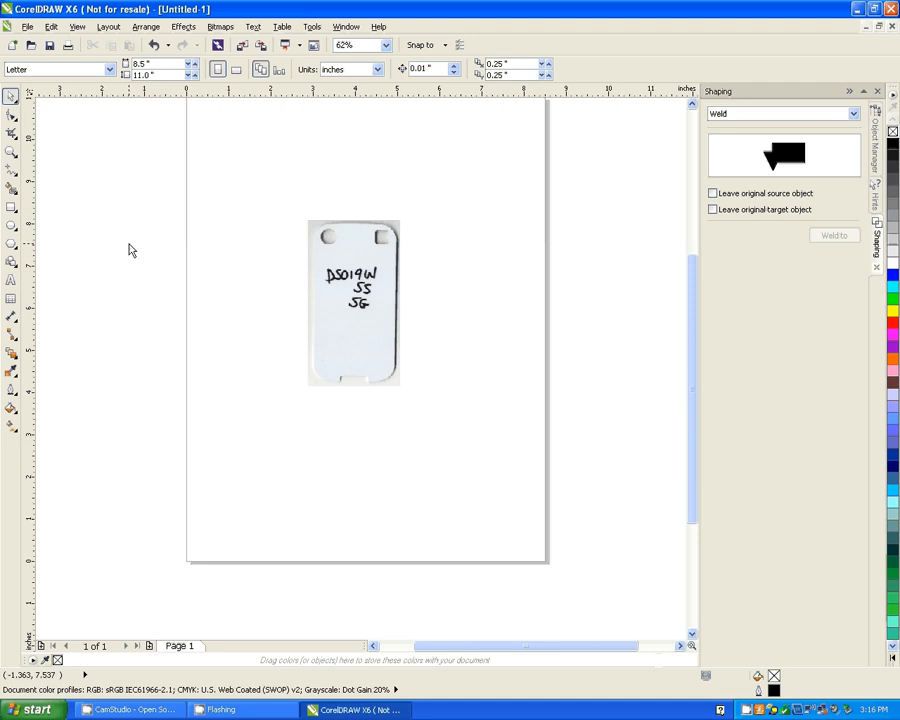
mouse_move(140, 238)
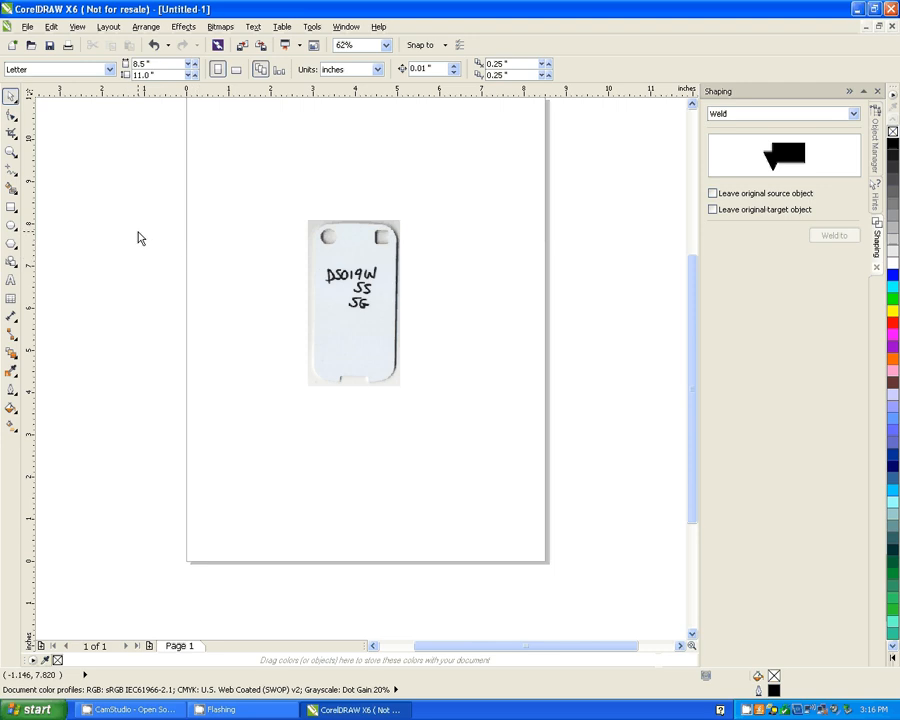
mouse_move(193, 313)
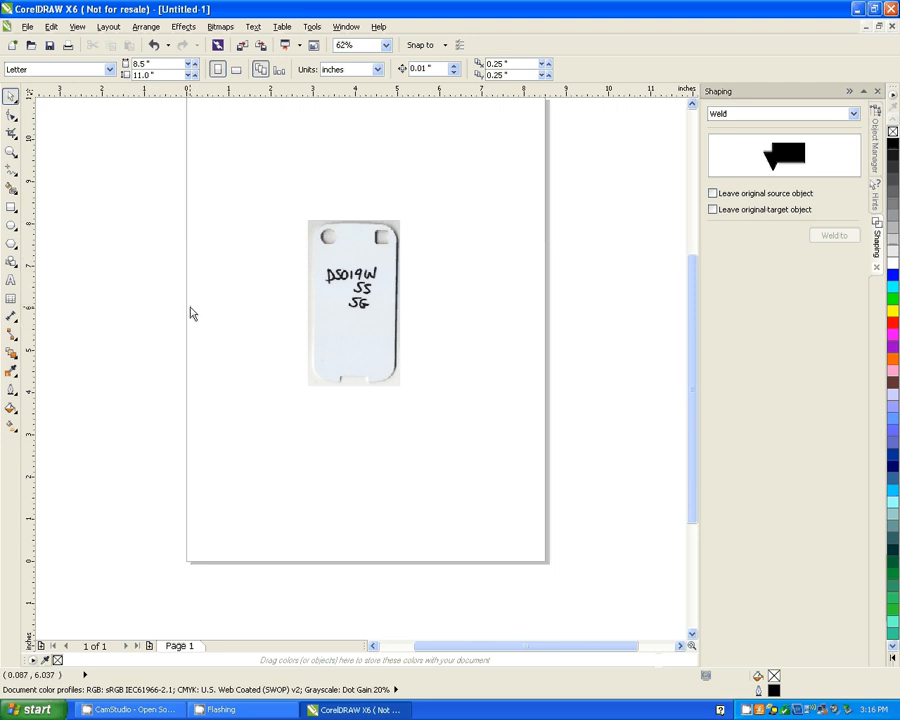
mouse_move(218, 358)
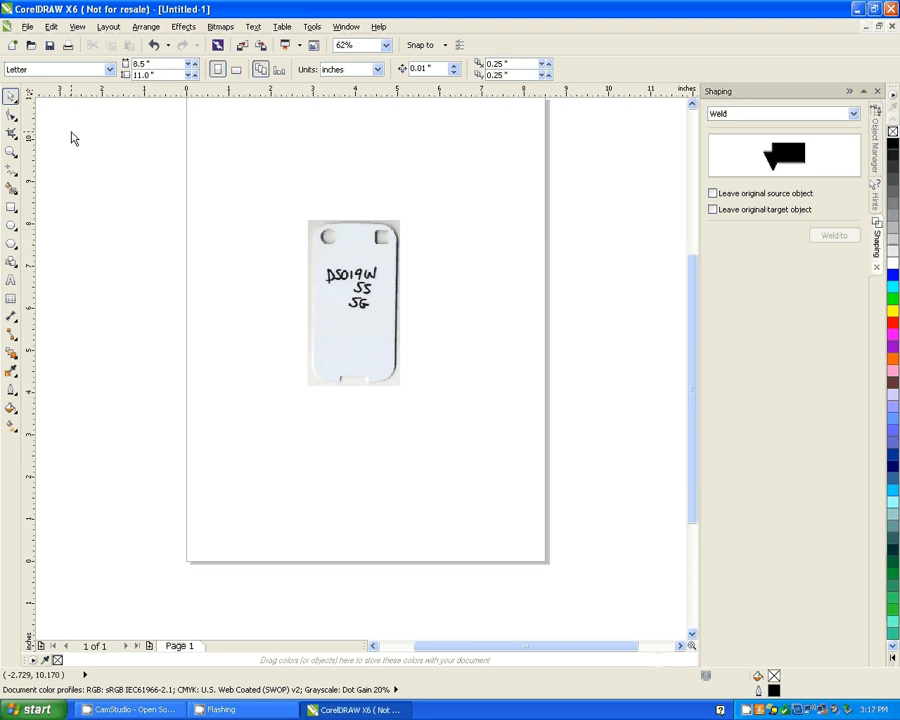
mouse_move(12, 137)
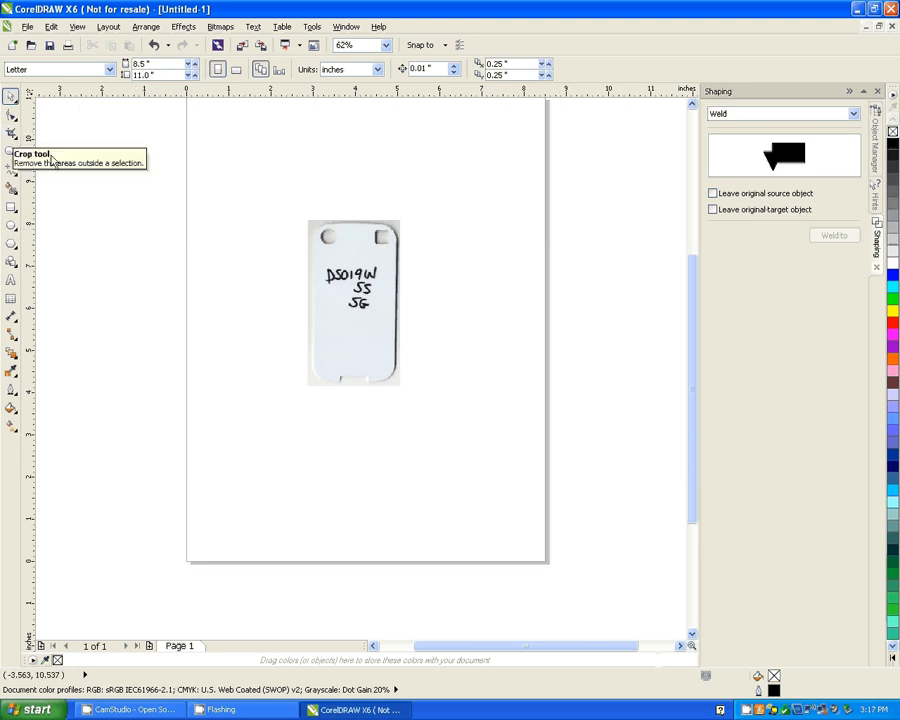
mouse_move(145, 233)
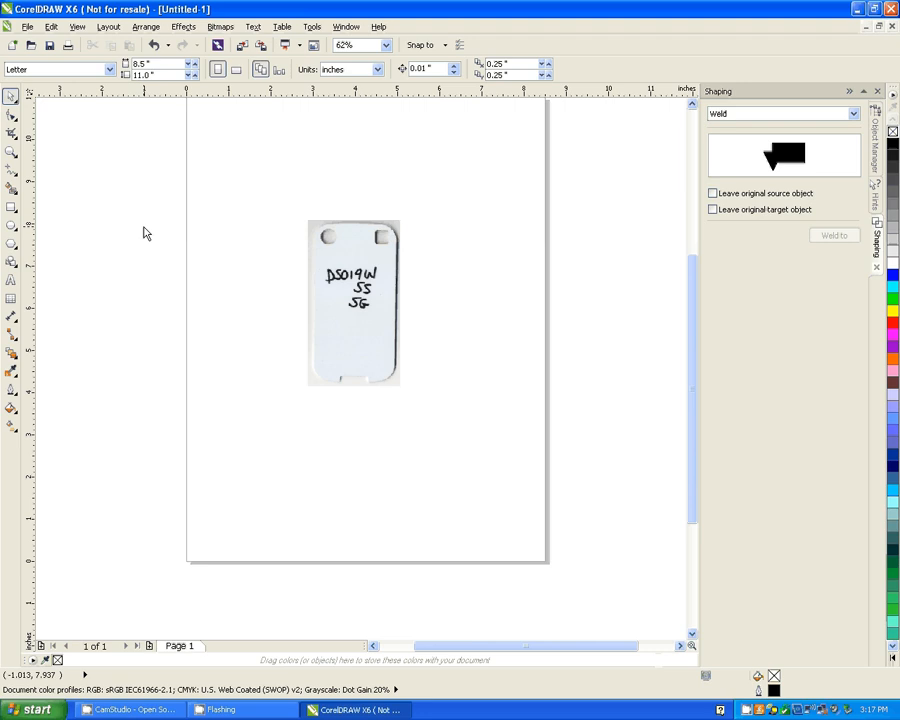